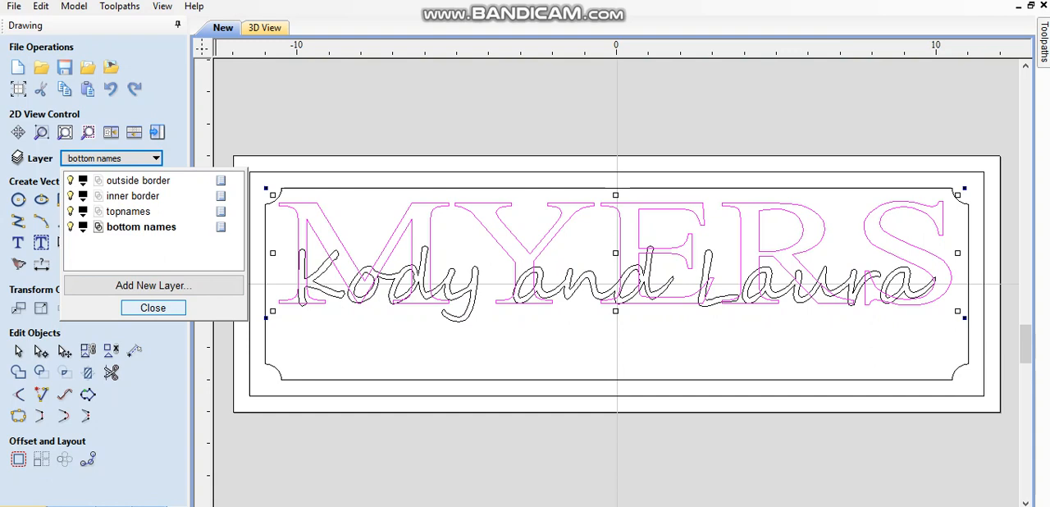
{"action": "left_click", "coordinate": [153, 307]}
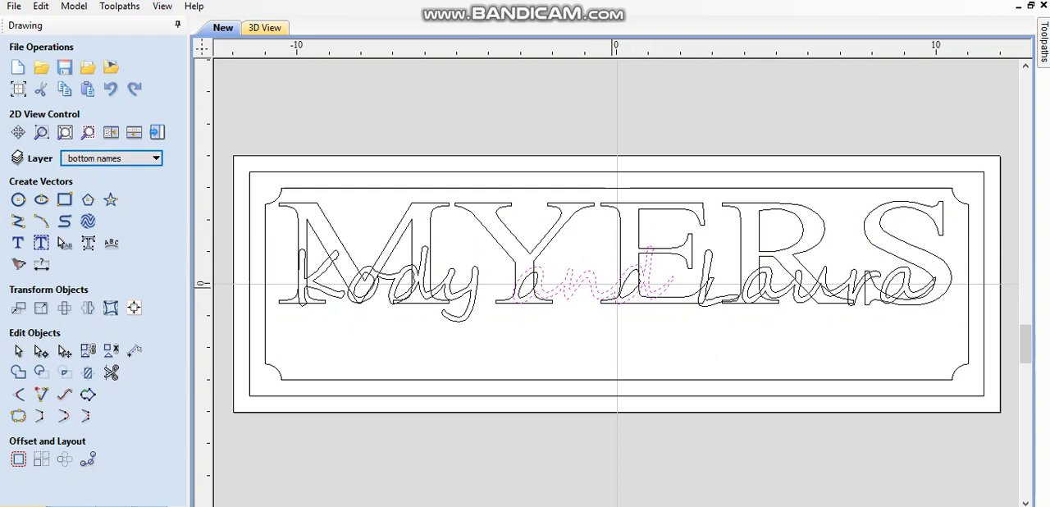
{"action": "left_click", "coordinate": [110, 132]}
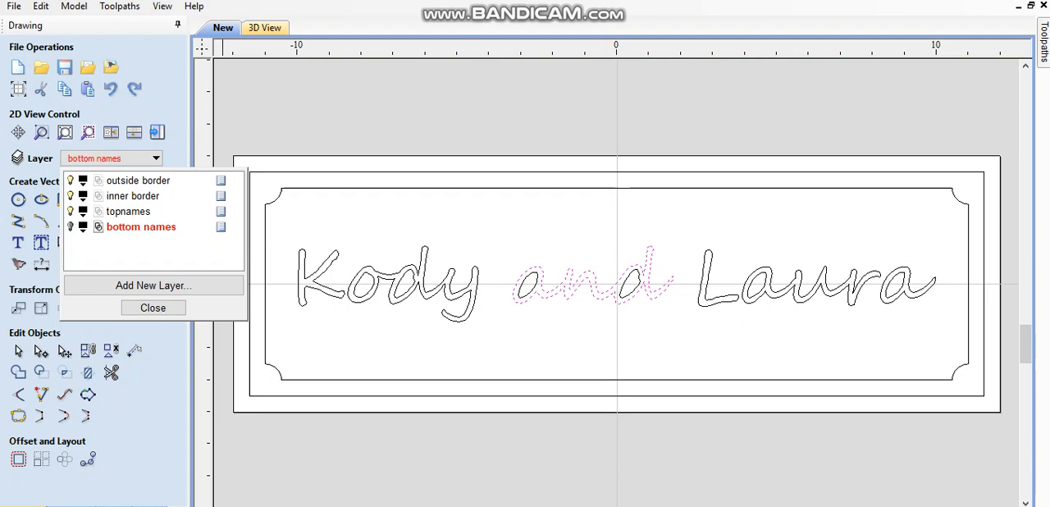
{"action": "left_click", "coordinate": [153, 307]}
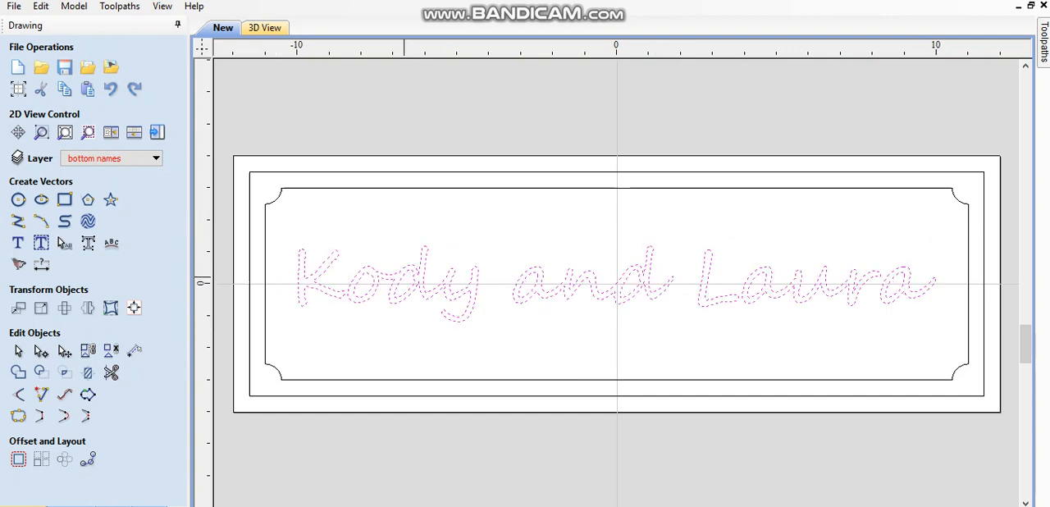
{"action": "right_click", "coordinate": [525, 279]}
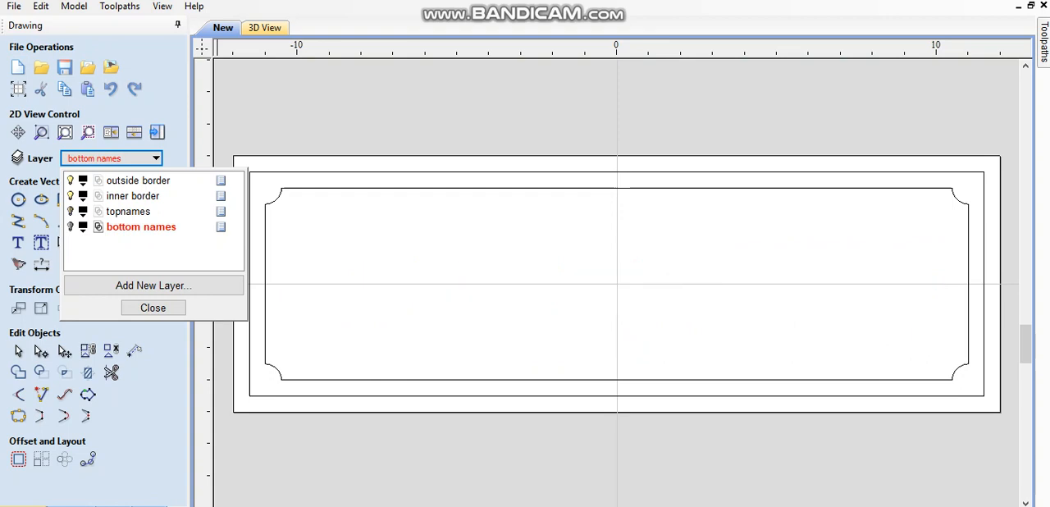
{"action": "left_click", "coordinate": [70, 226]}
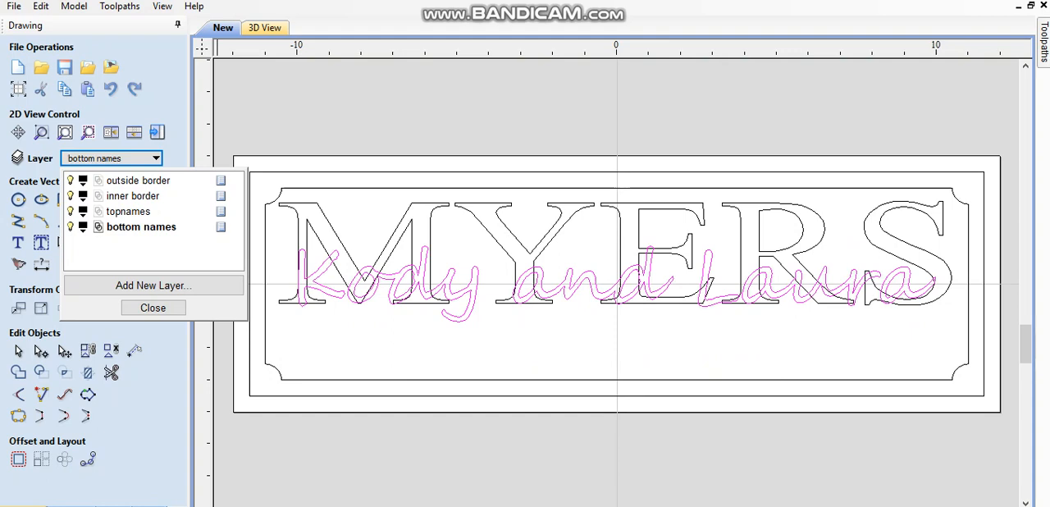
{"action": "left_click", "coordinate": [153, 307]}
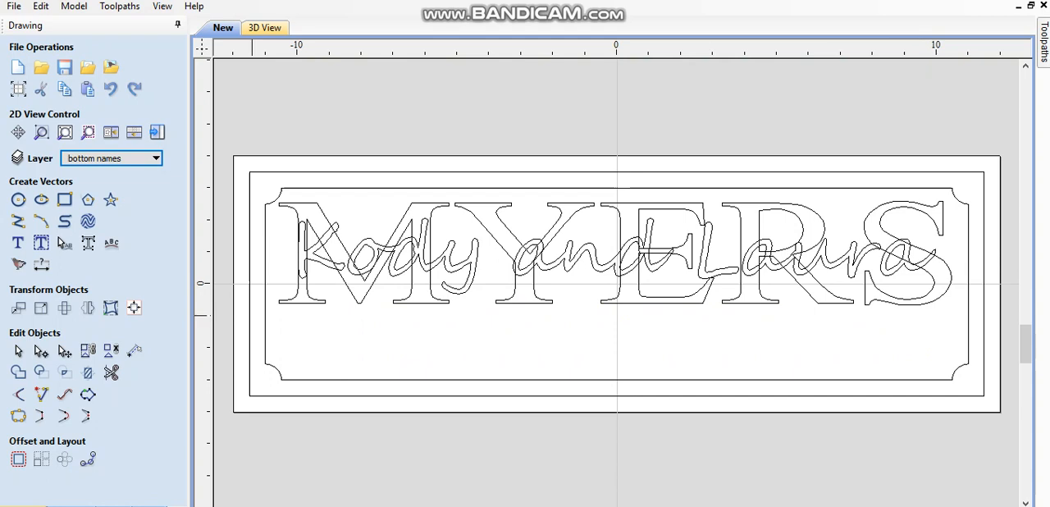
- Create the text 'Sophia' with Draw Text and apply it
{"action": "left_click", "coordinate": [41, 242]}
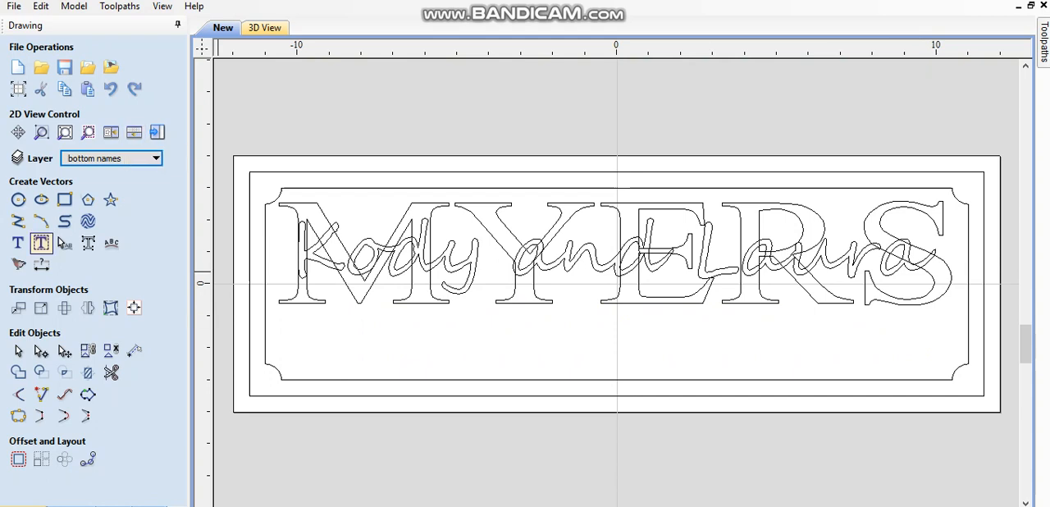
{"action": "mouse_move", "coordinate": [18, 242]}
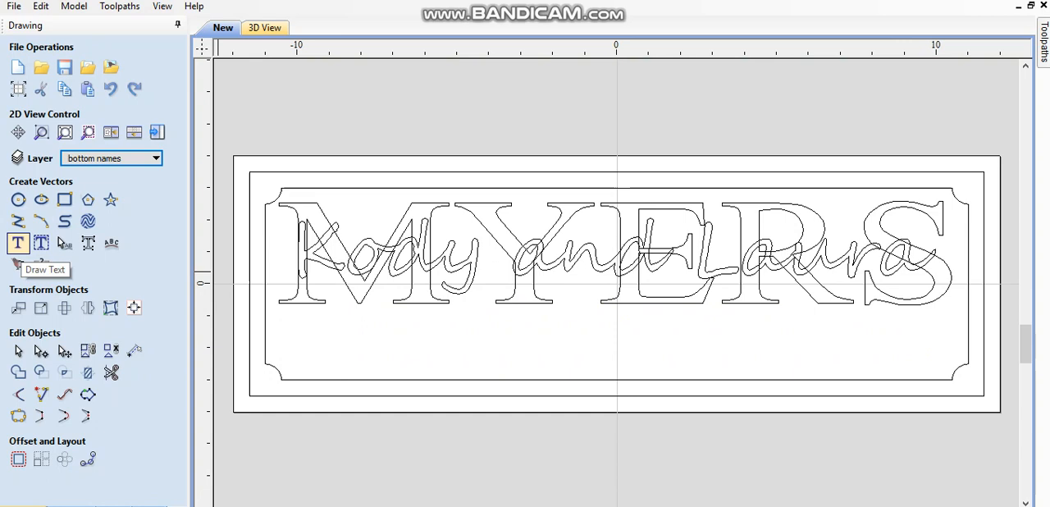
{"action": "left_click", "coordinate": [18, 243]}
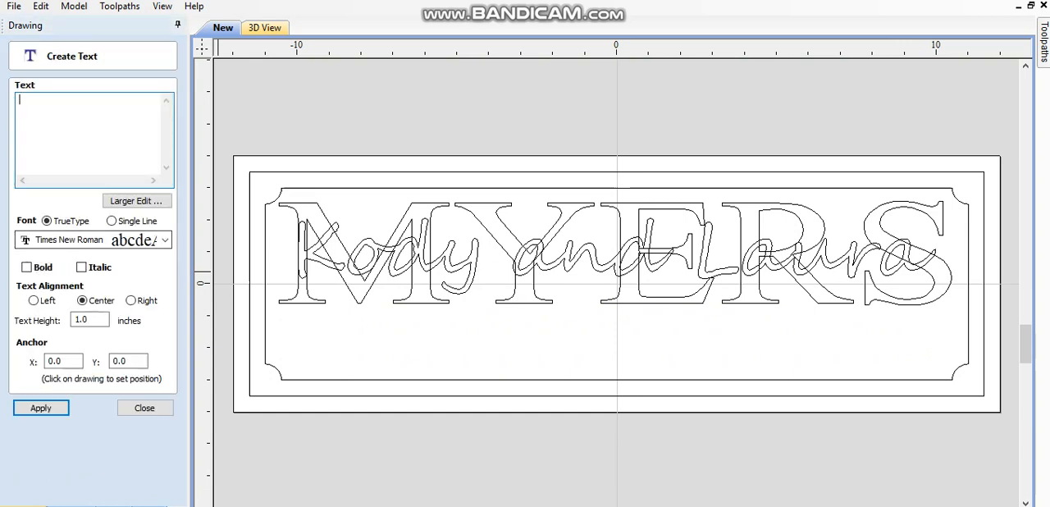
{"action": "type", "text": "S"}
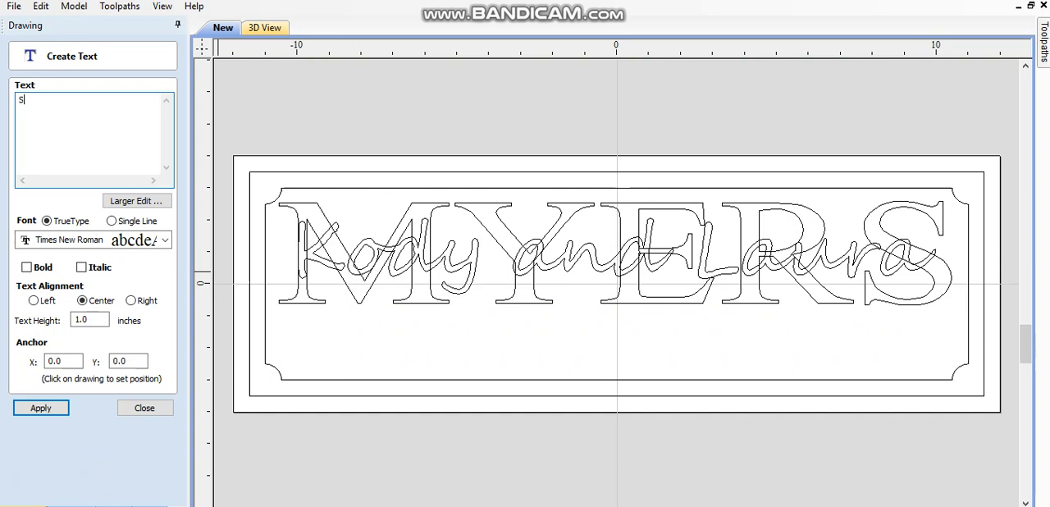
{"action": "type", "text": "oph"}
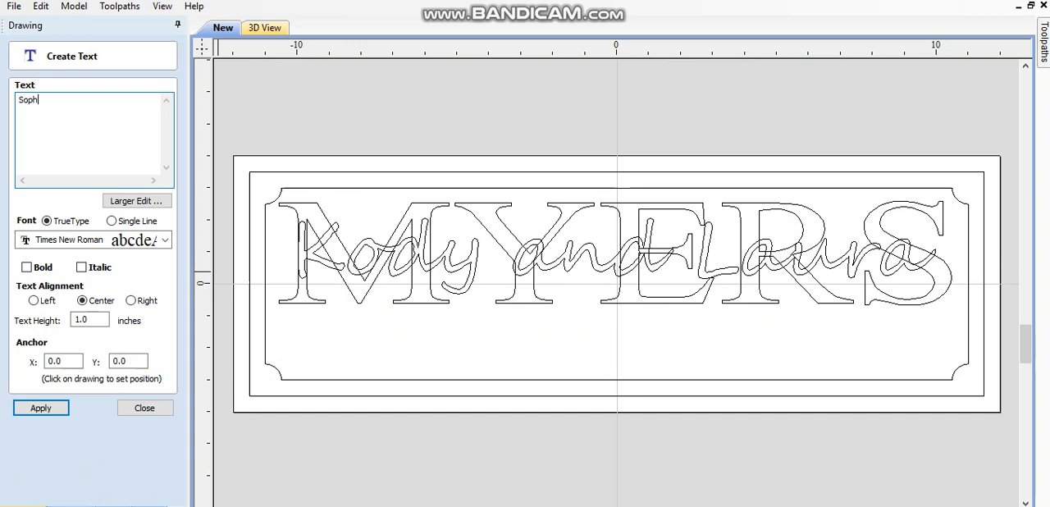
{"action": "type", "text": "ia"}
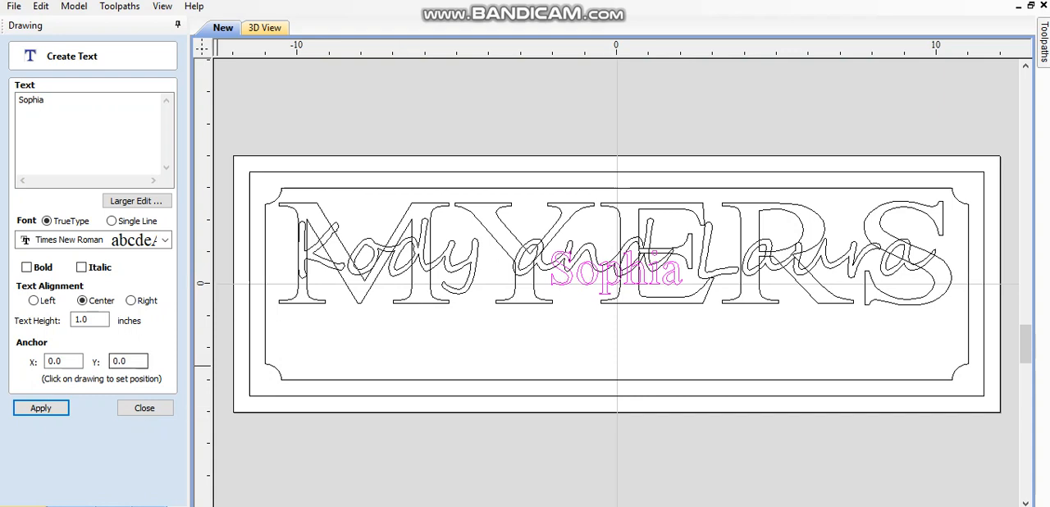
{"action": "left_click", "coordinate": [143, 408]}
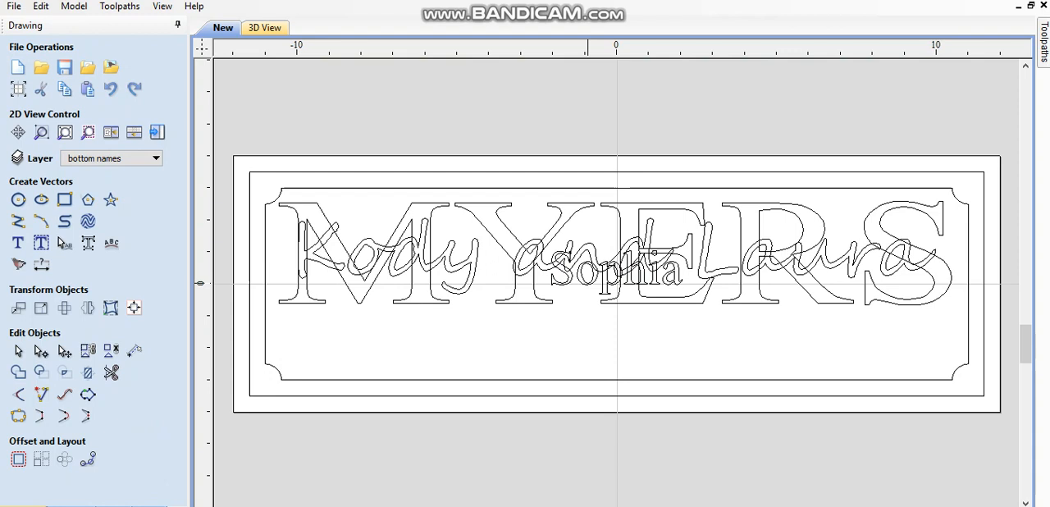
- Convert Sophia to curves, turn off the MYERS layer, and activate the topnames layer
{"action": "left_click", "coordinate": [620, 271]}
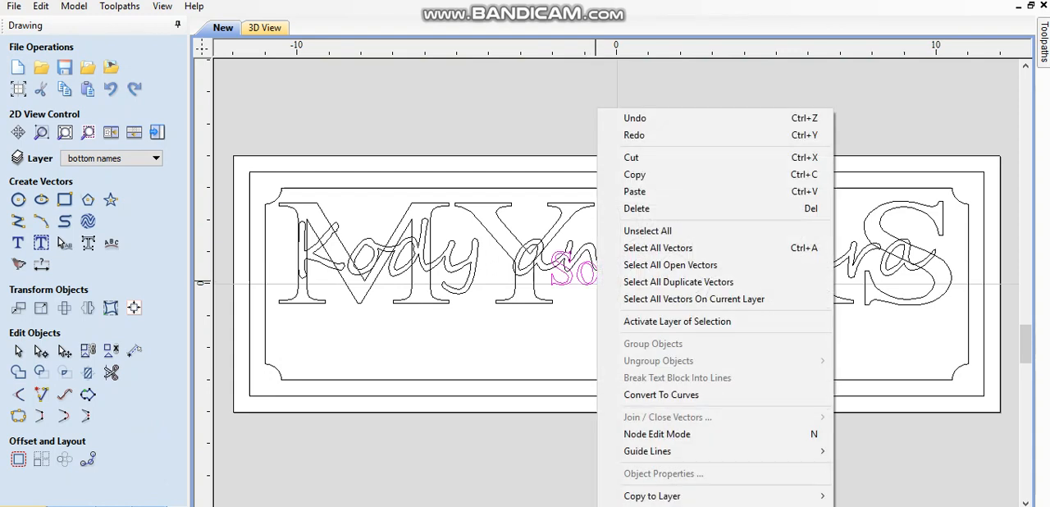
{"action": "mouse_move", "coordinate": [661, 395]}
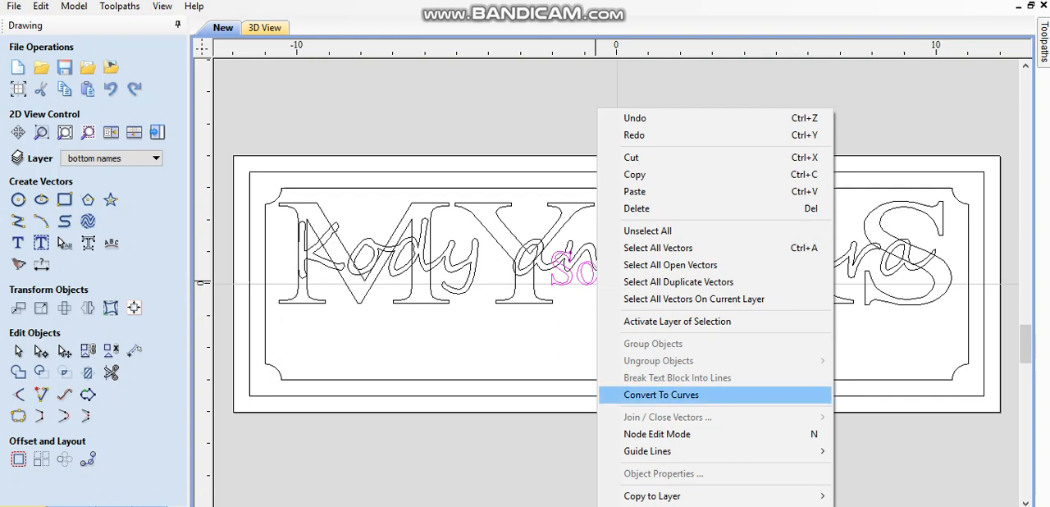
{"action": "mouse_move", "coordinate": [653, 496]}
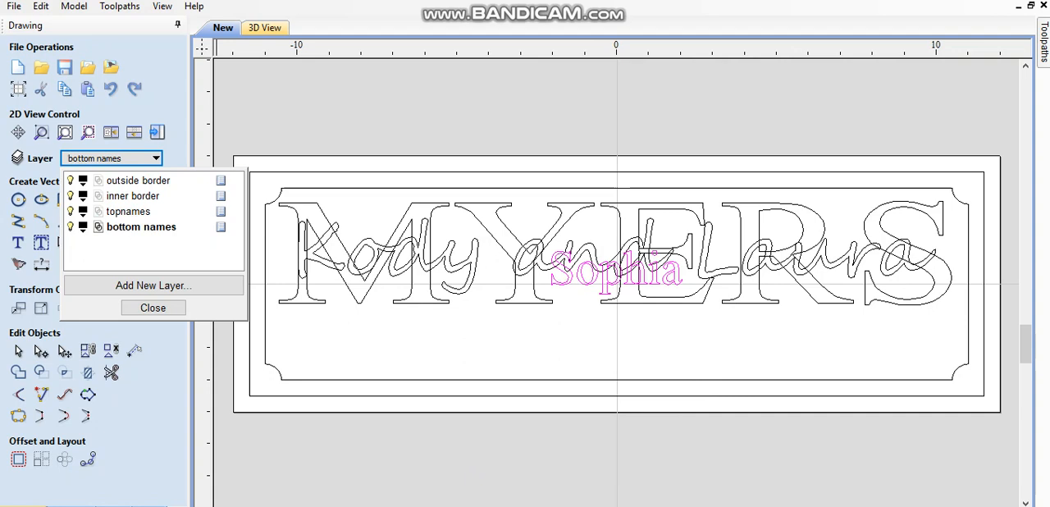
{"action": "left_click", "coordinate": [70, 211]}
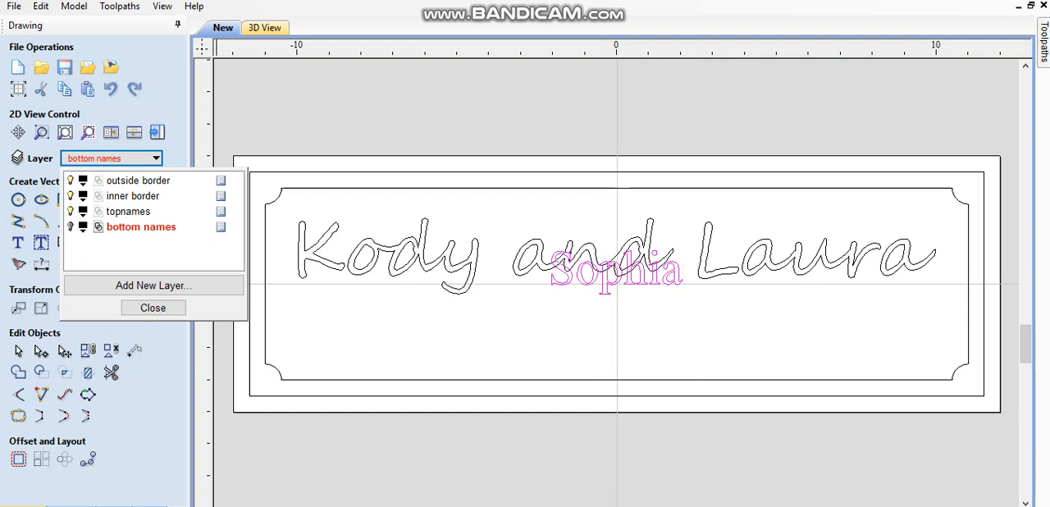
{"action": "left_click", "coordinate": [128, 211]}
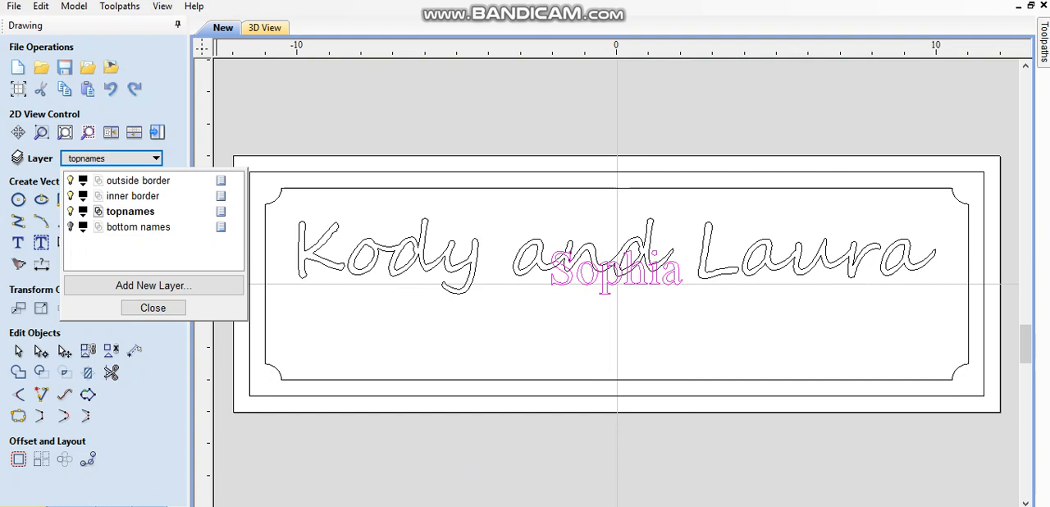
{"action": "left_click", "coordinate": [141, 226]}
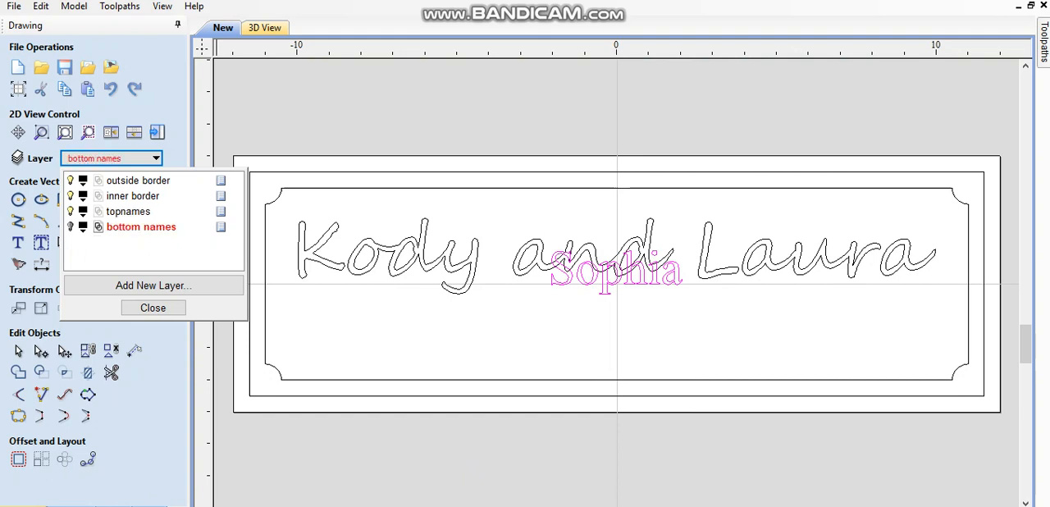
{"action": "left_click", "coordinate": [129, 211]}
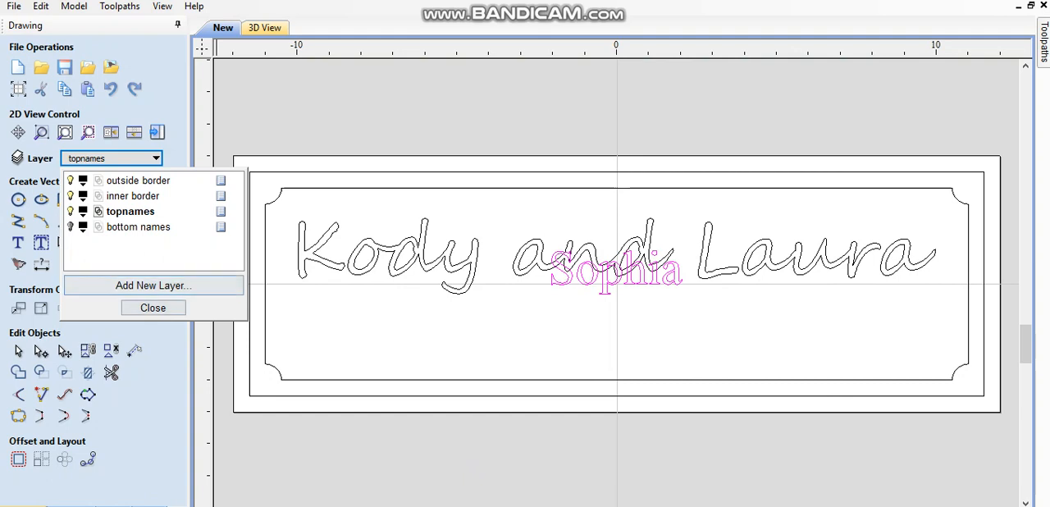
{"action": "left_click", "coordinate": [152, 307]}
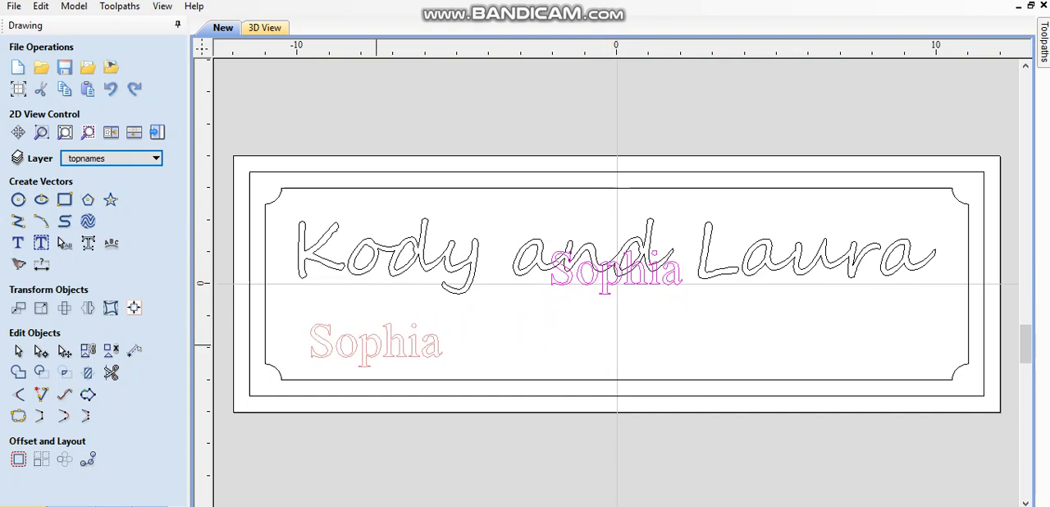
- Drag Sophia to the border's lower-left, turn the MYERS layer back on, and deselect
{"action": "left_click_drag", "start_coordinate": [618, 271], "coordinate": [369, 343]}
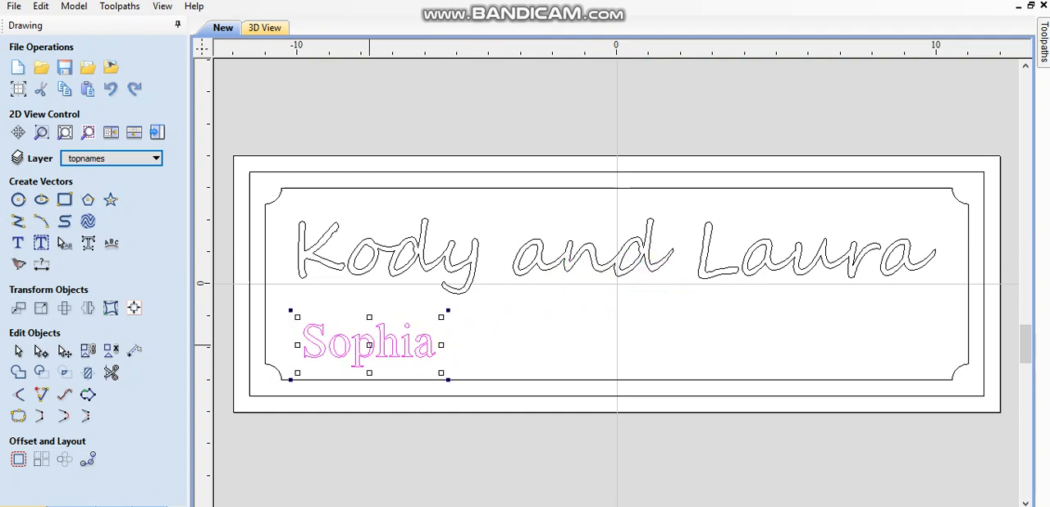
{"action": "left_click", "coordinate": [156, 157]}
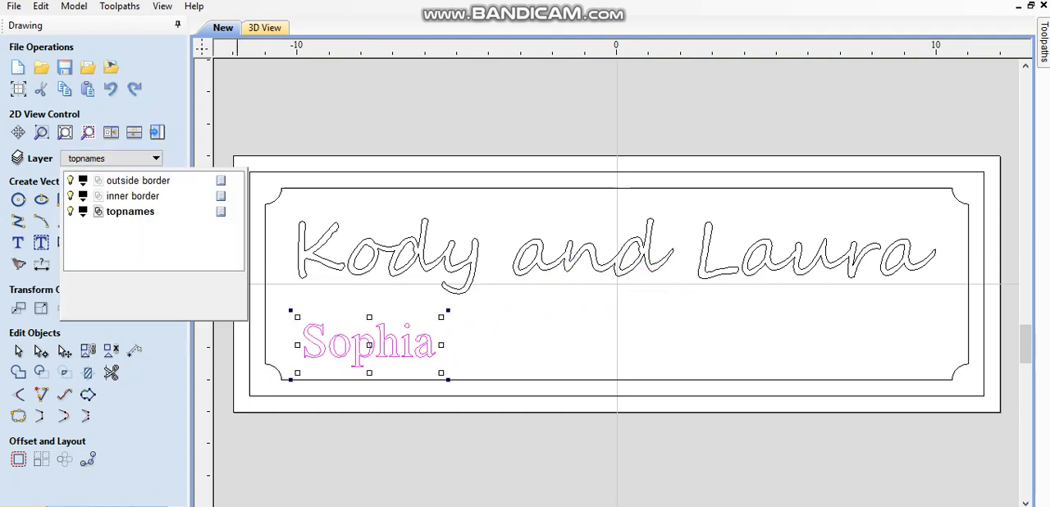
{"action": "left_click", "coordinate": [153, 284]}
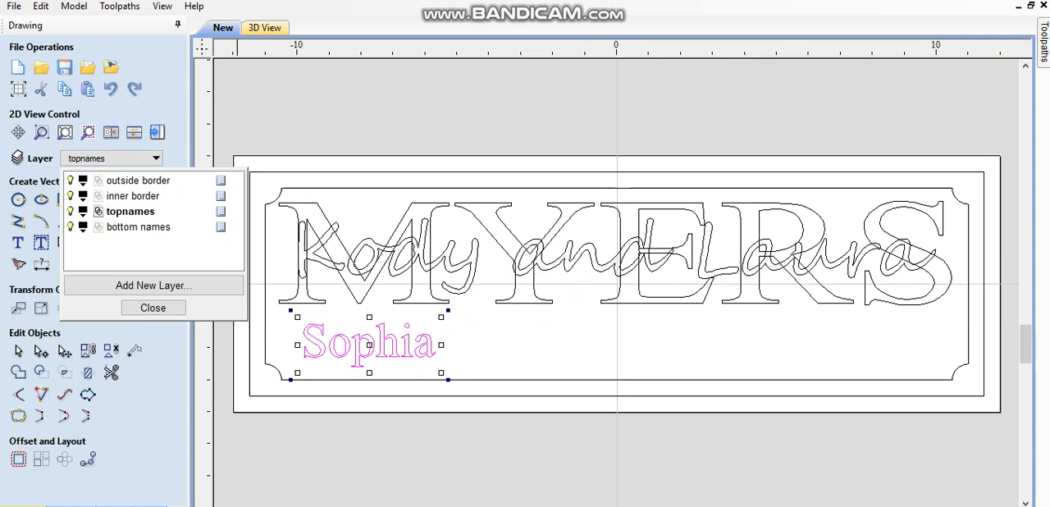
{"action": "left_click", "coordinate": [152, 308]}
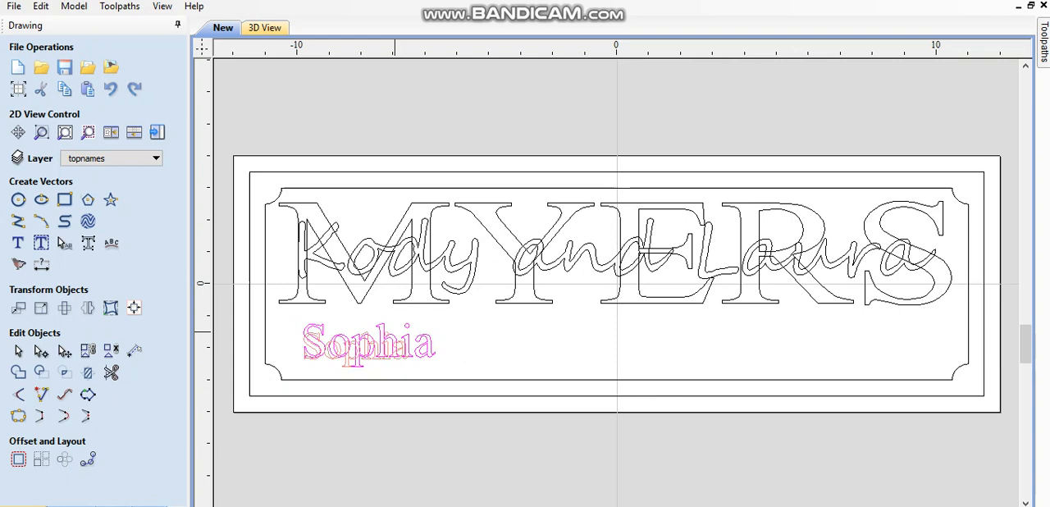
{"action": "left_click", "coordinate": [357, 344]}
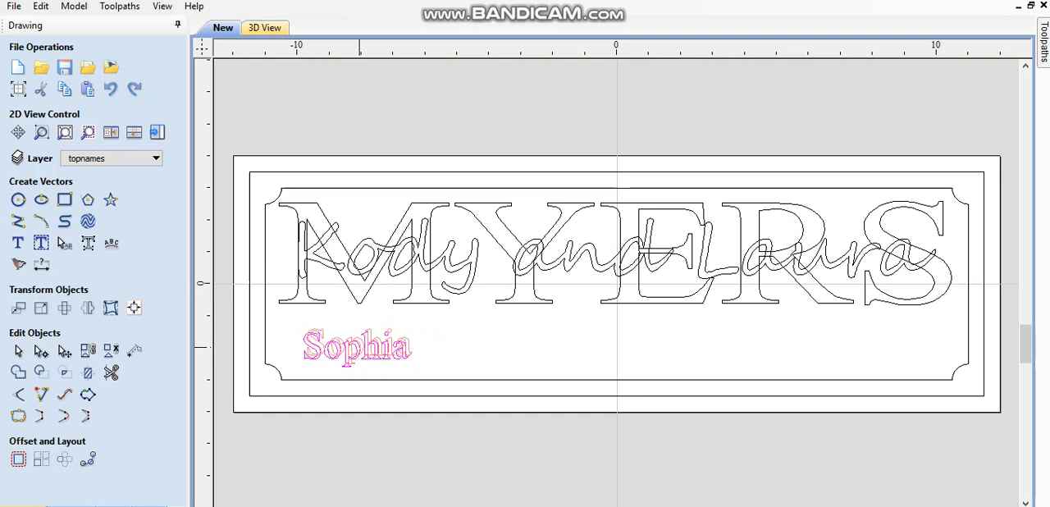
{"action": "left_click", "coordinate": [359, 345]}
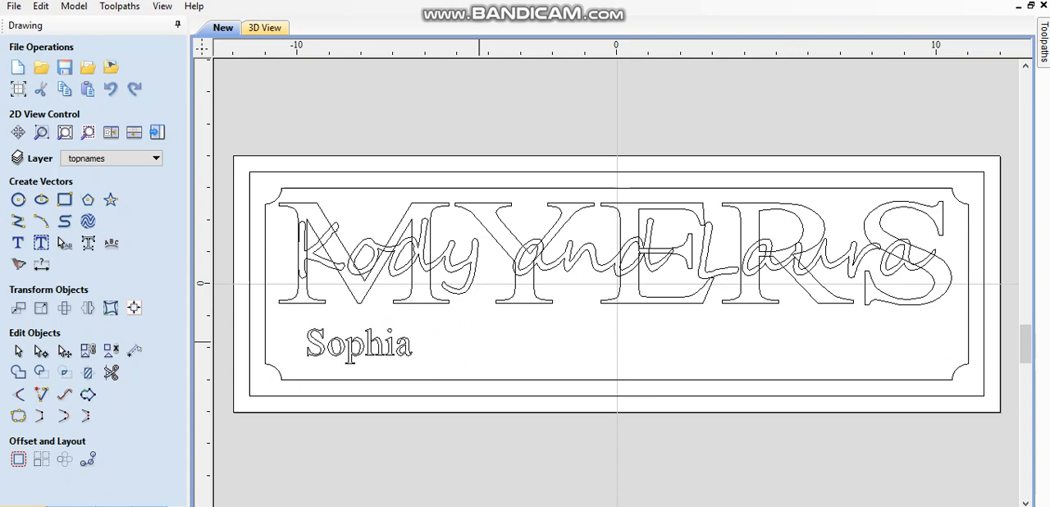
{"action": "left_click", "coordinate": [18, 243]}
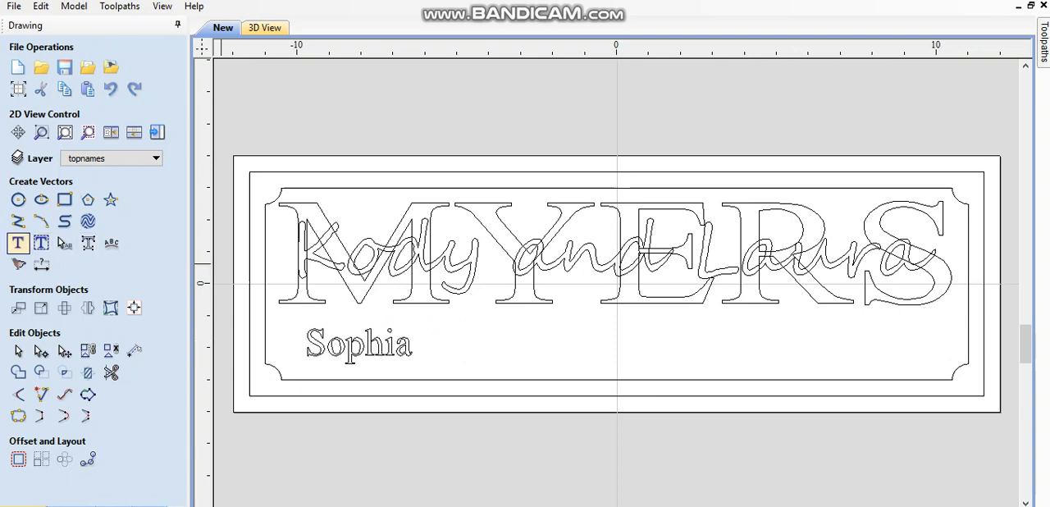
- Create the text 'Kalliope' and drag it into the bottom row beside Sophia
{"action": "left_click", "coordinate": [18, 243]}
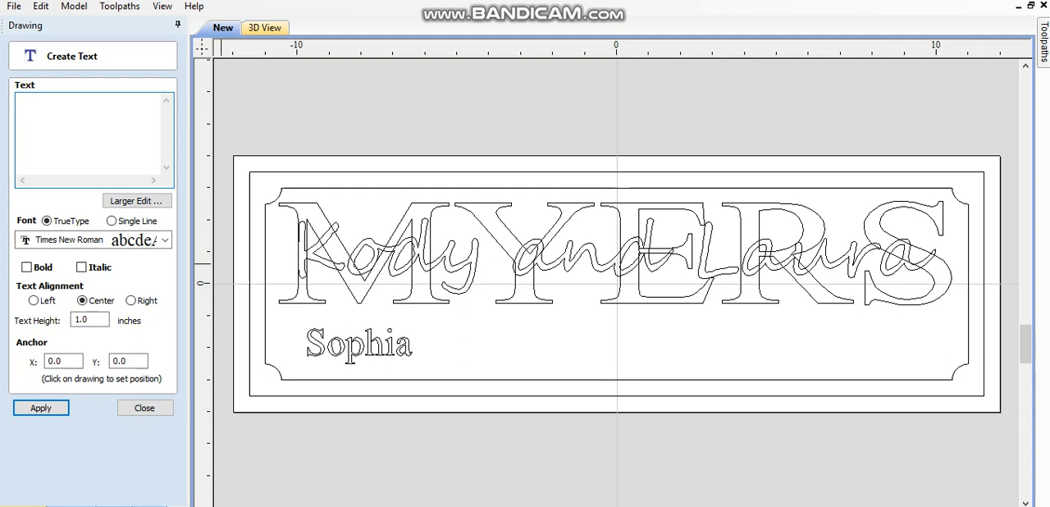
{"action": "type", "text": "Kalliop"}
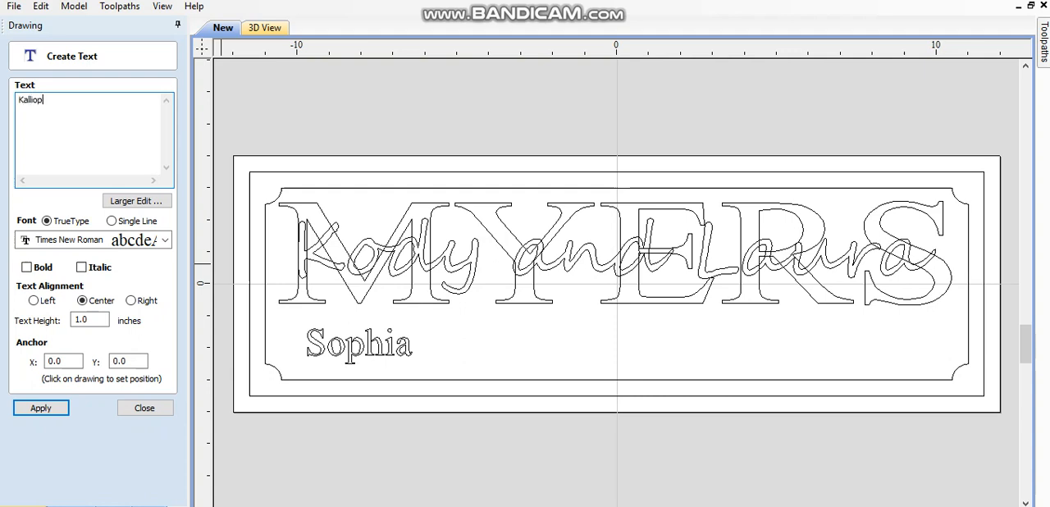
{"action": "type", "text": "e"}
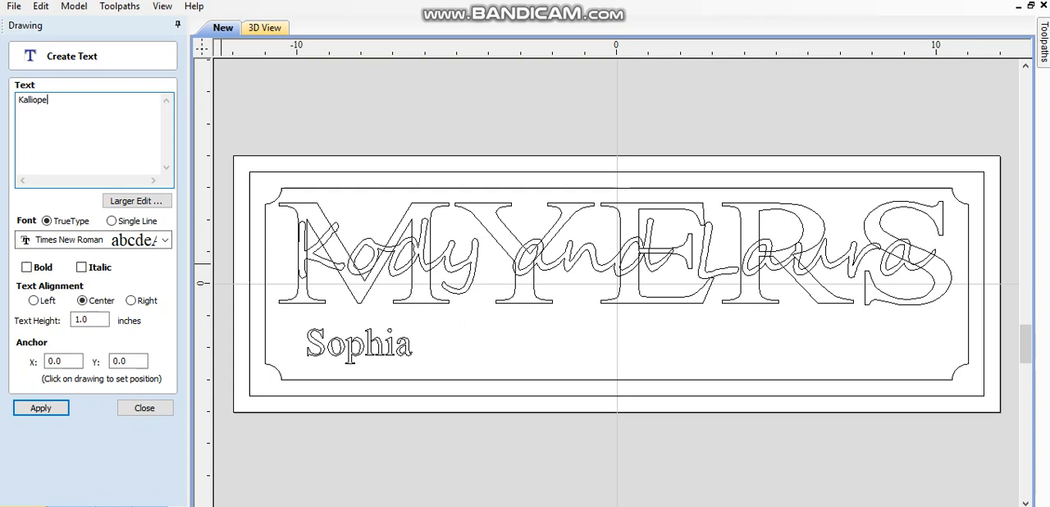
{"action": "left_click", "coordinate": [40, 408]}
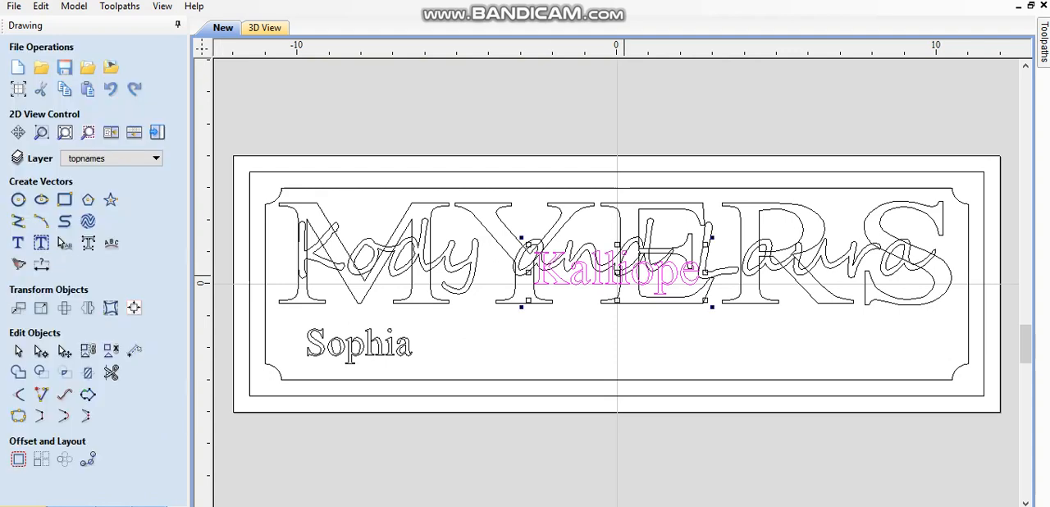
{"action": "left_click_drag", "start_coordinate": [617, 275], "coordinate": [617, 332]}
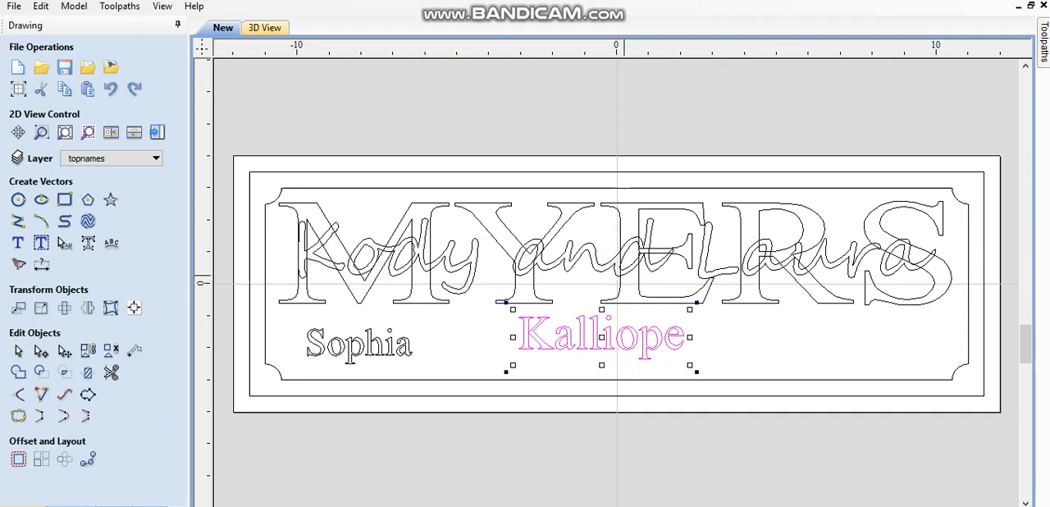
{"action": "left_click_drag", "start_coordinate": [603, 336], "coordinate": [504, 336]}
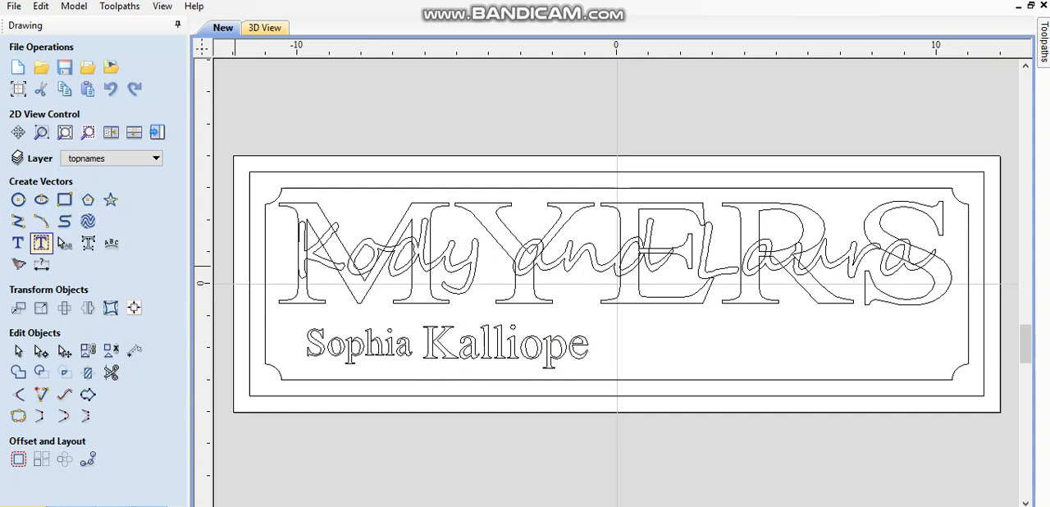
- Dismiss Auto Layout Text and create the text 'Lyndon'
{"action": "left_click", "coordinate": [40, 242]}
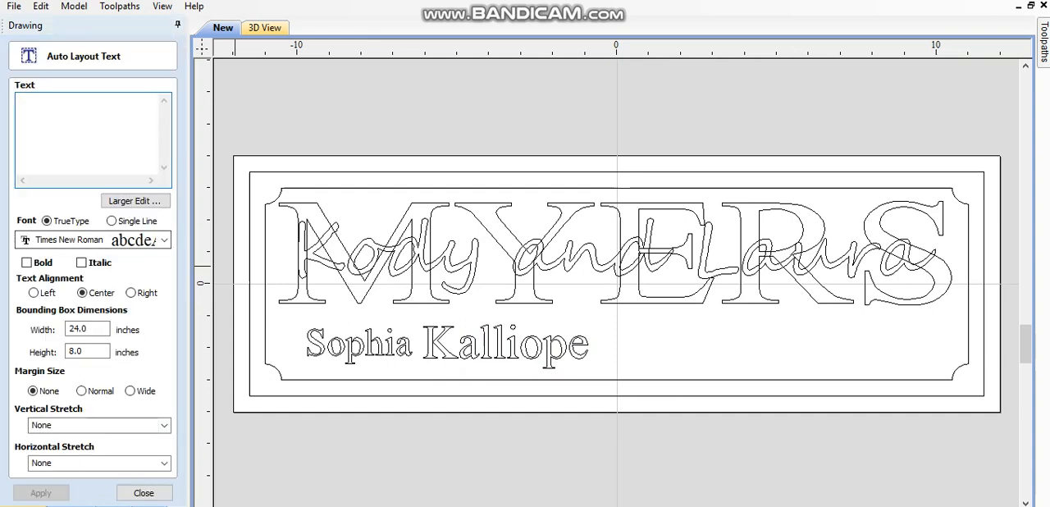
{"action": "left_click", "coordinate": [144, 492]}
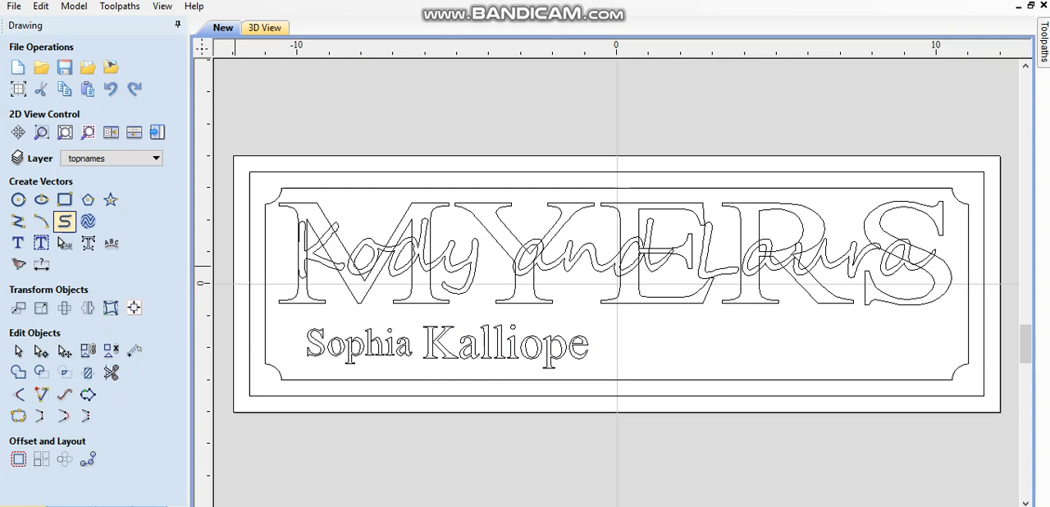
{"action": "left_click", "coordinate": [18, 242]}
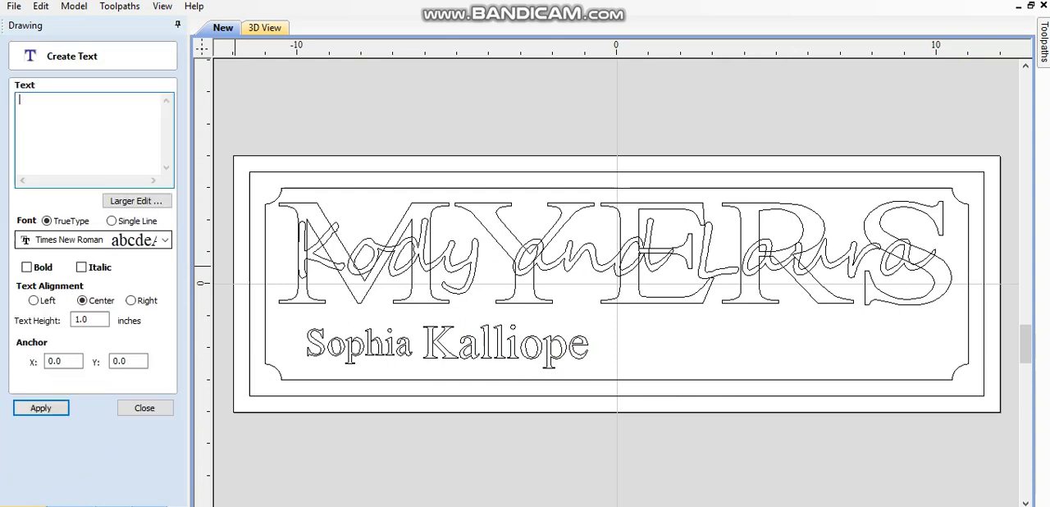
{"action": "type", "text": "L"}
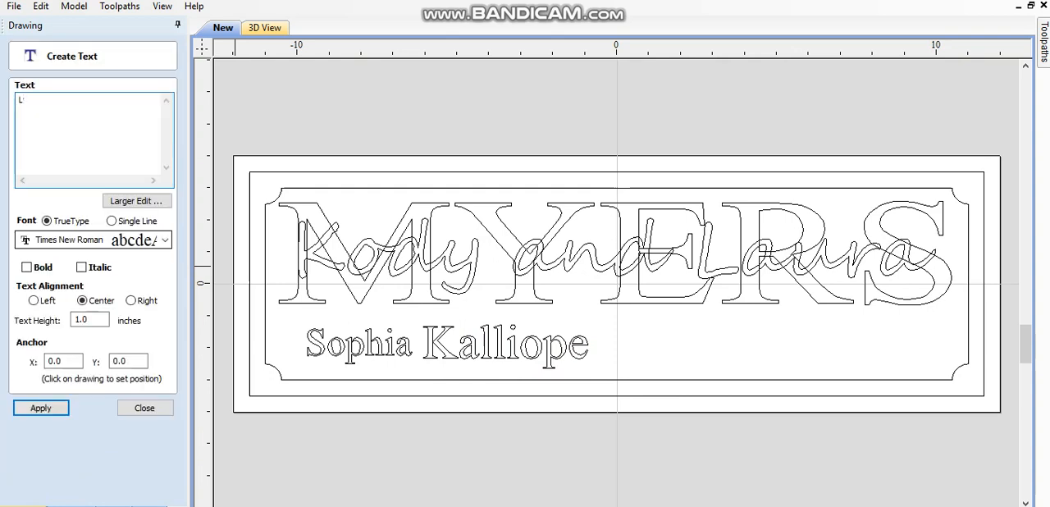
{"action": "type", "text": "yndon"}
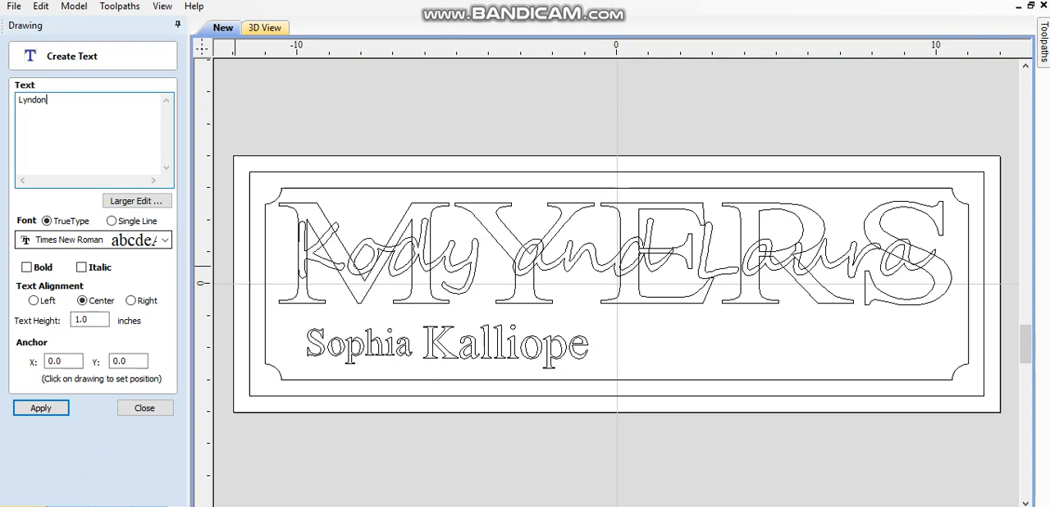
{"action": "left_click", "coordinate": [40, 407]}
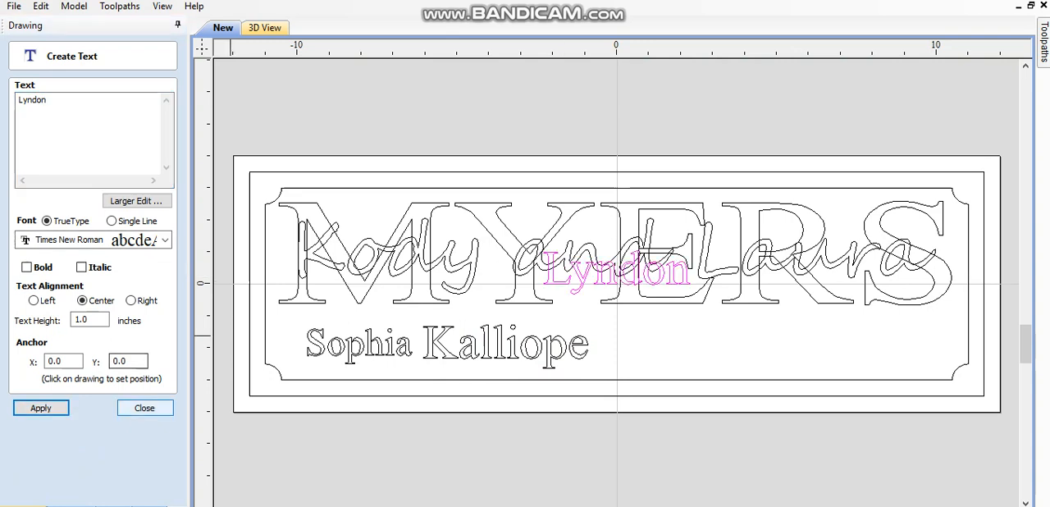
{"action": "left_click", "coordinate": [144, 407]}
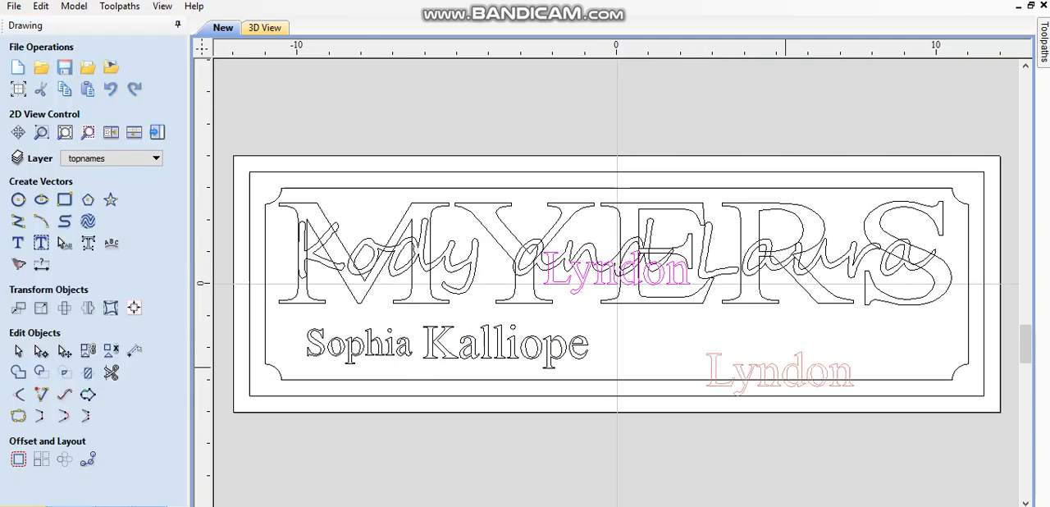
- Move Lyndon to the bottom row's right end and shift Kalliope slightly right
{"action": "left_click_drag", "start_coordinate": [616, 271], "coordinate": [846, 345]}
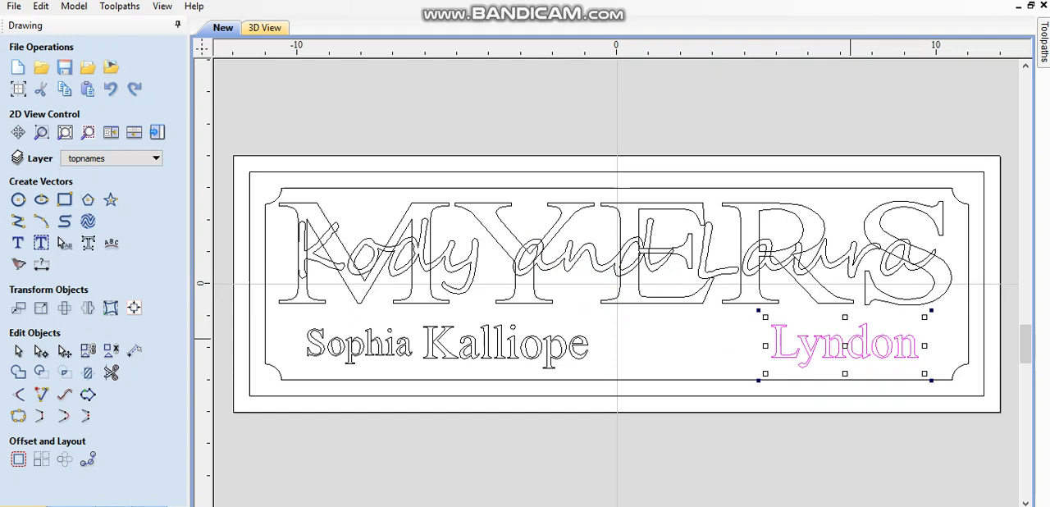
{"action": "left_click", "coordinate": [447, 343]}
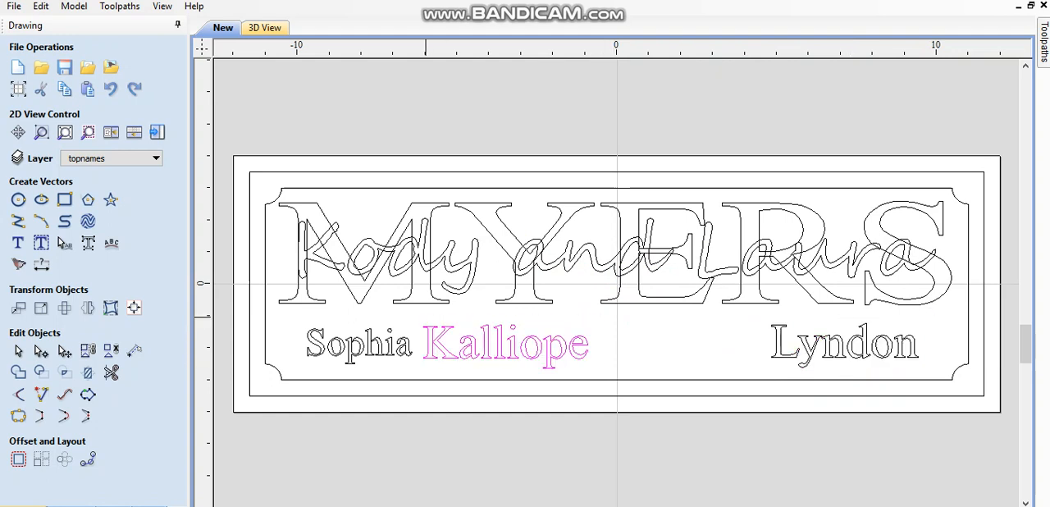
{"action": "left_click_drag", "start_coordinate": [505, 343], "coordinate": [620, 283]}
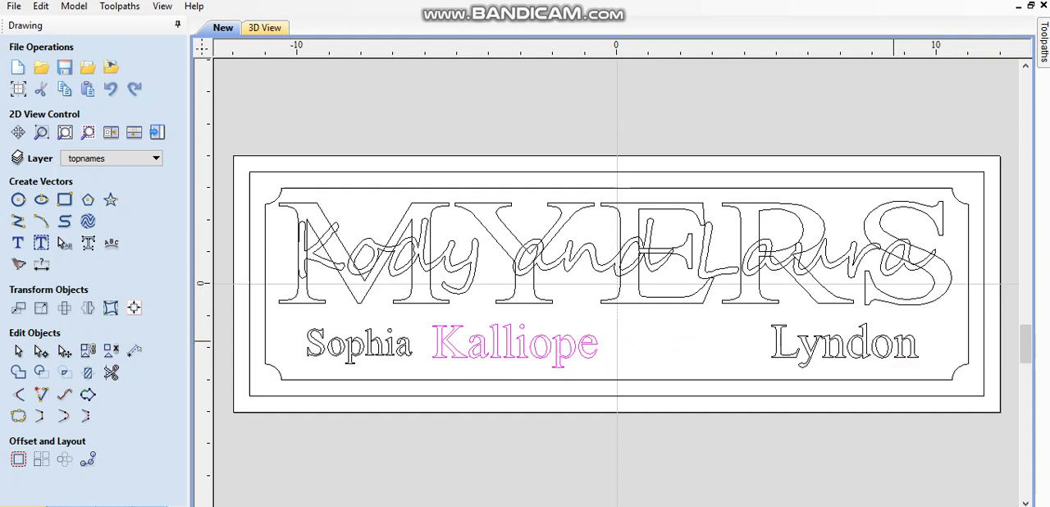
- Move Lyndon closer to Kalliope and set Sophia's text height to 0.8 inches
{"action": "left_click", "coordinate": [841, 343]}
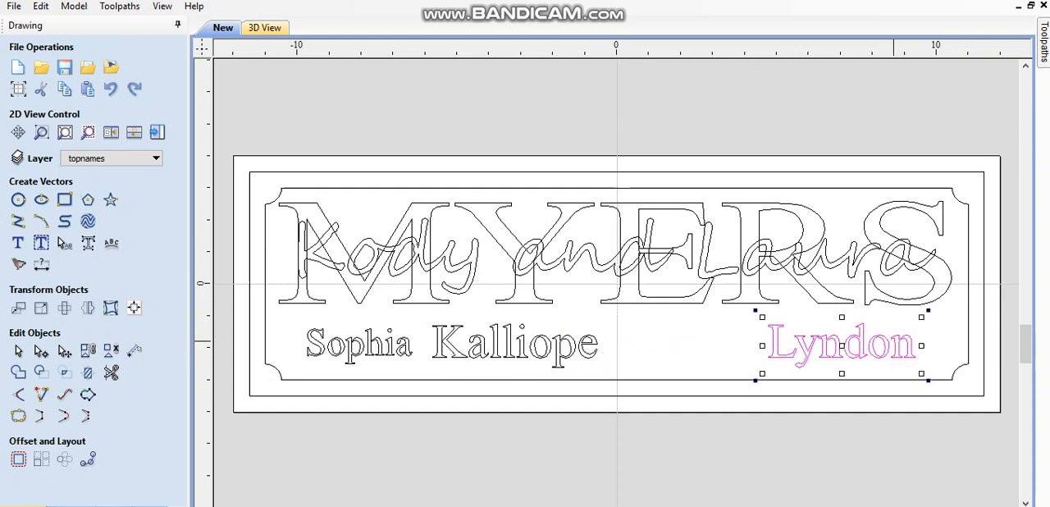
{"action": "left_click_drag", "start_coordinate": [841, 344], "coordinate": [702, 345]}
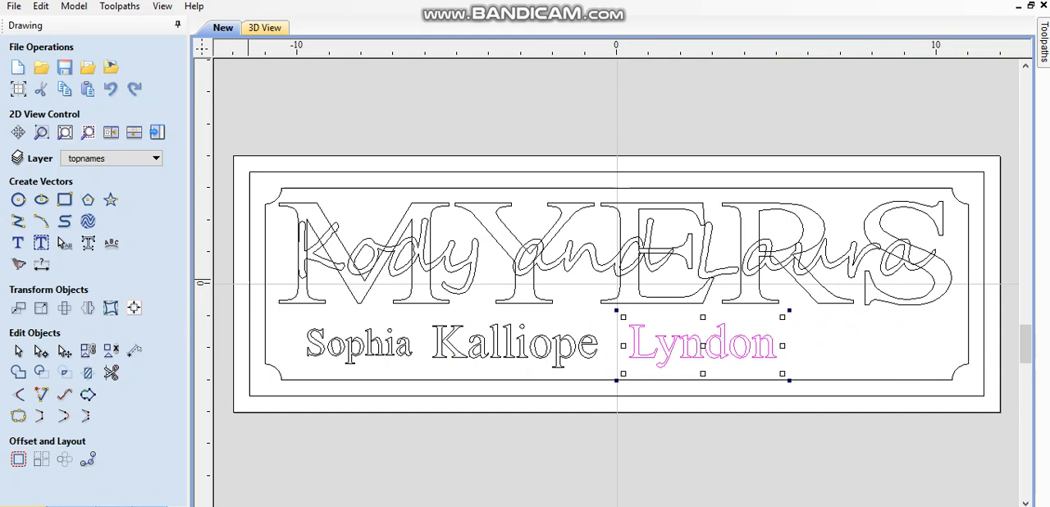
{"action": "double_click", "coordinate": [701, 343]}
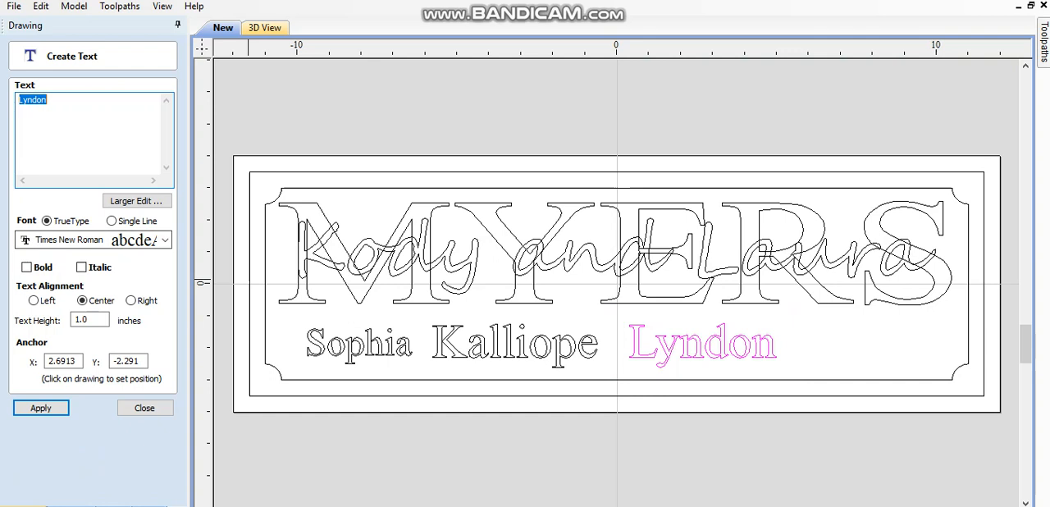
{"action": "left_click", "coordinate": [144, 408]}
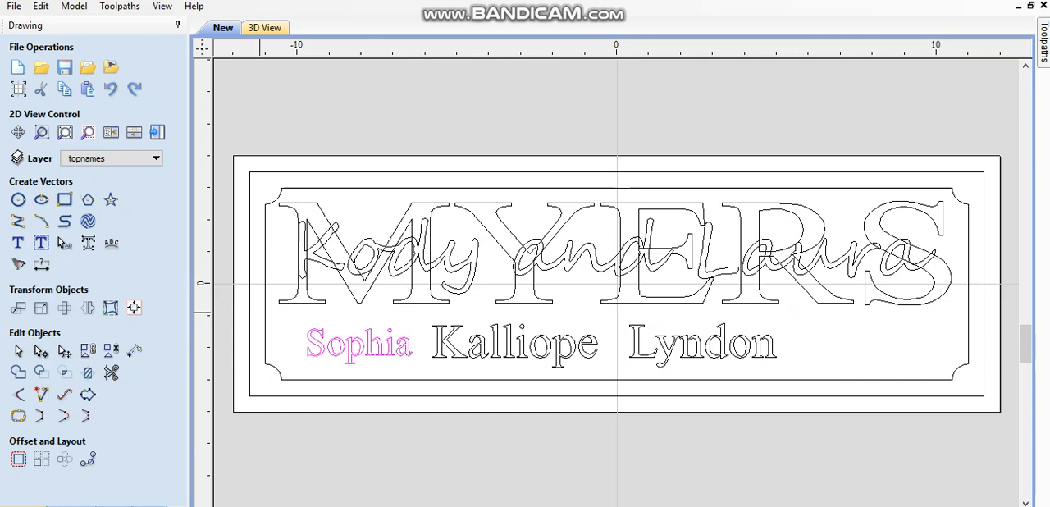
{"action": "left_click", "coordinate": [18, 243]}
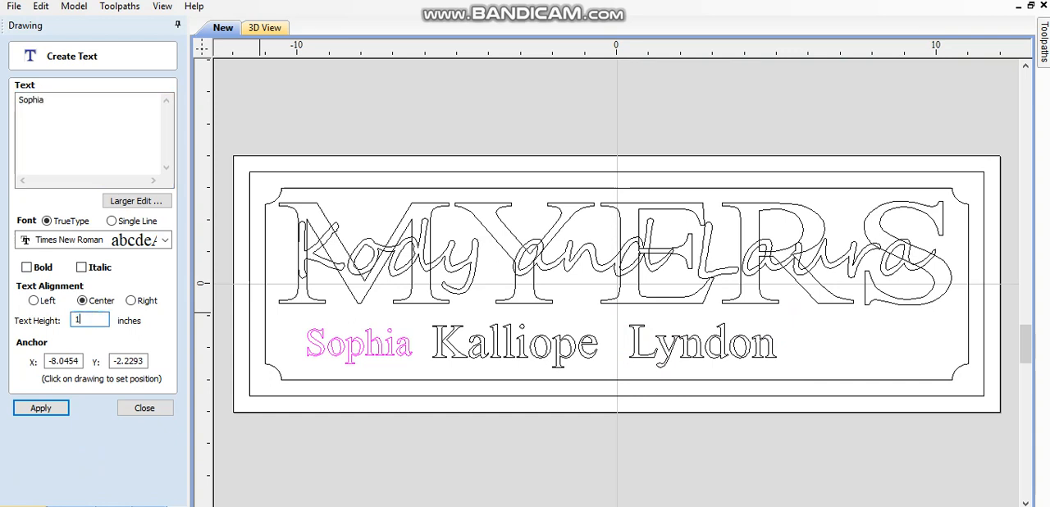
{"action": "left_click", "coordinate": [40, 408]}
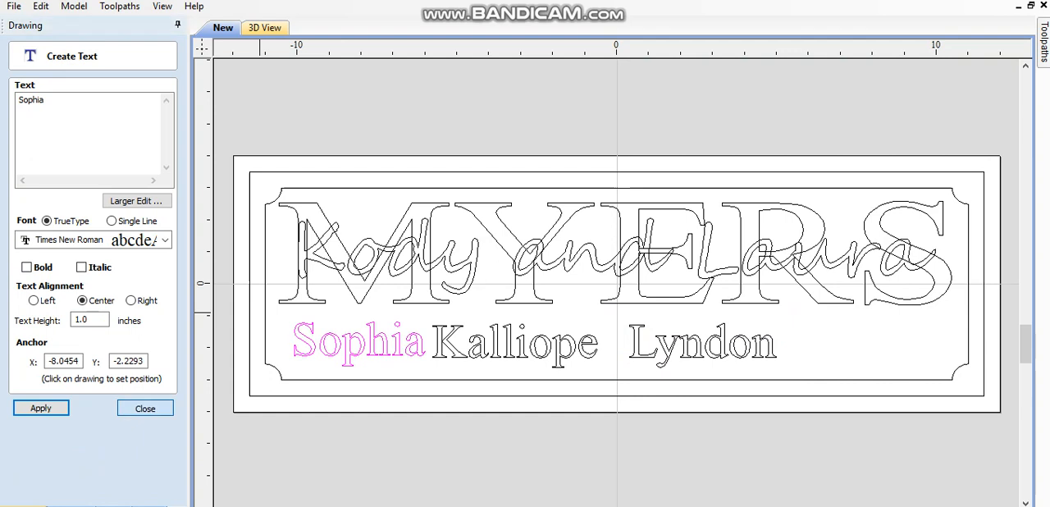
{"action": "left_click", "coordinate": [144, 408]}
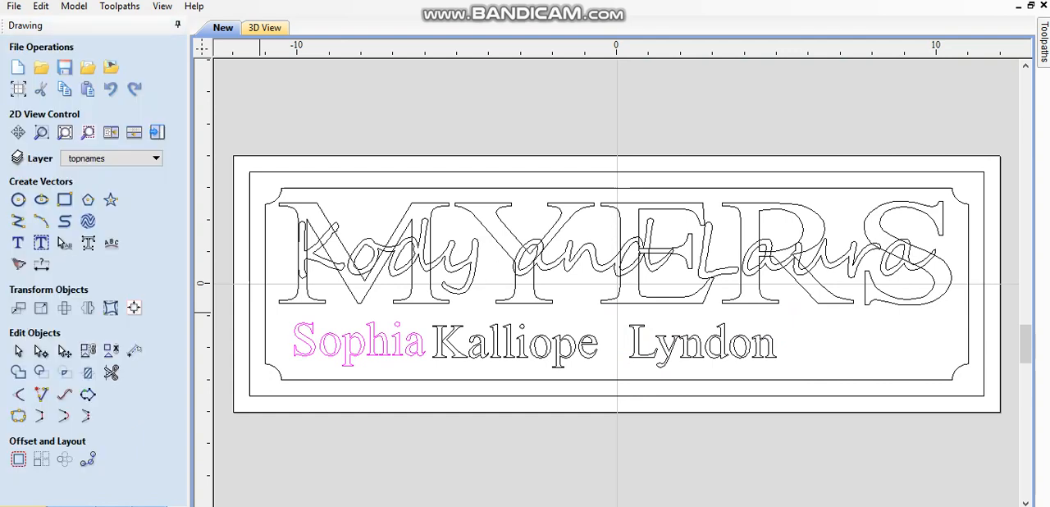
- Set Kalliope's and Lyndon's text height to 0.8 inches
{"action": "left_click", "coordinate": [18, 243]}
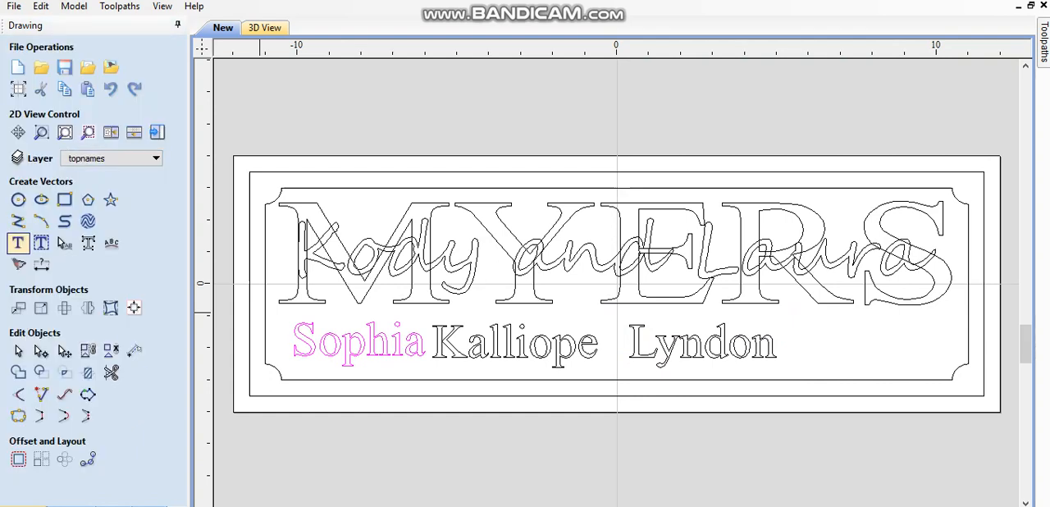
{"action": "mouse_move", "coordinate": [18, 243]}
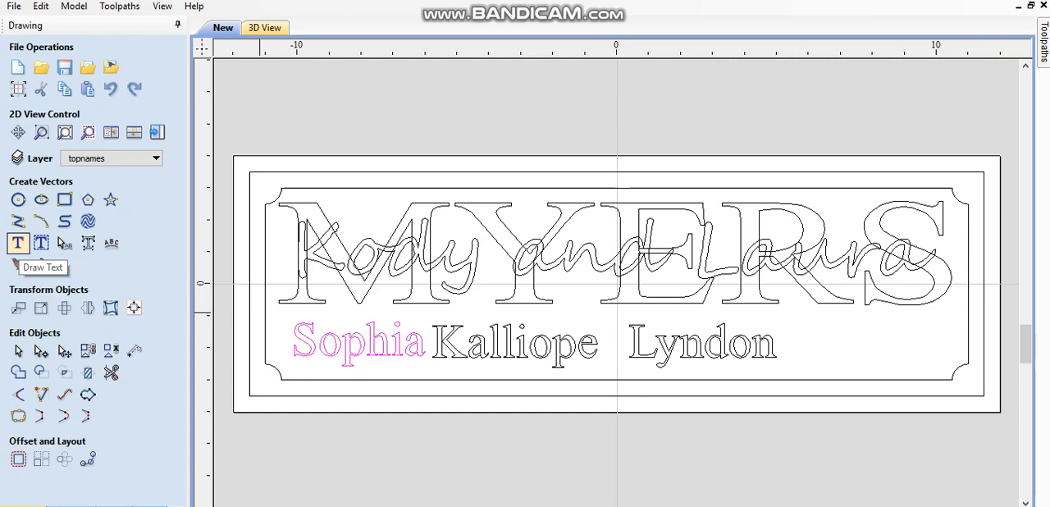
{"action": "left_click", "coordinate": [17, 243]}
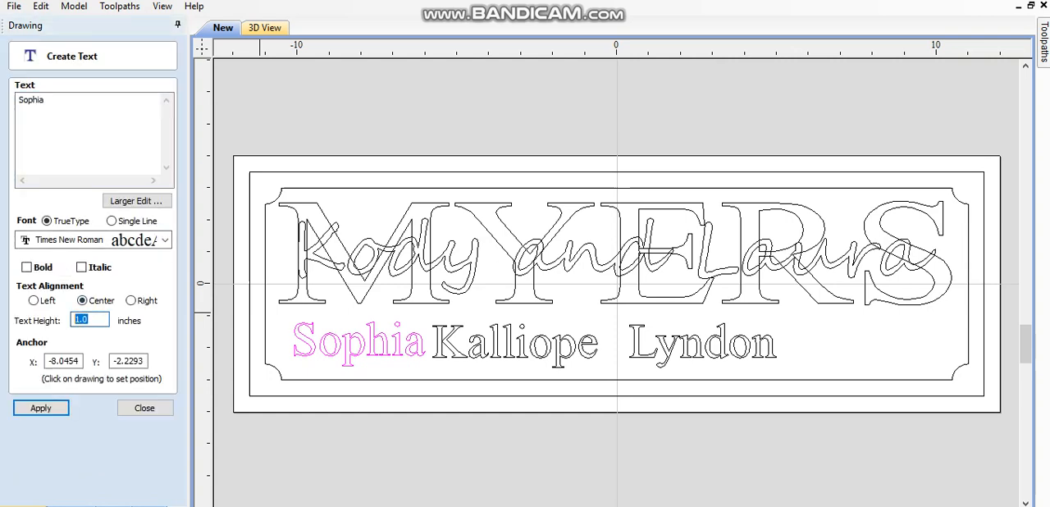
{"action": "type", "text": ".8"}
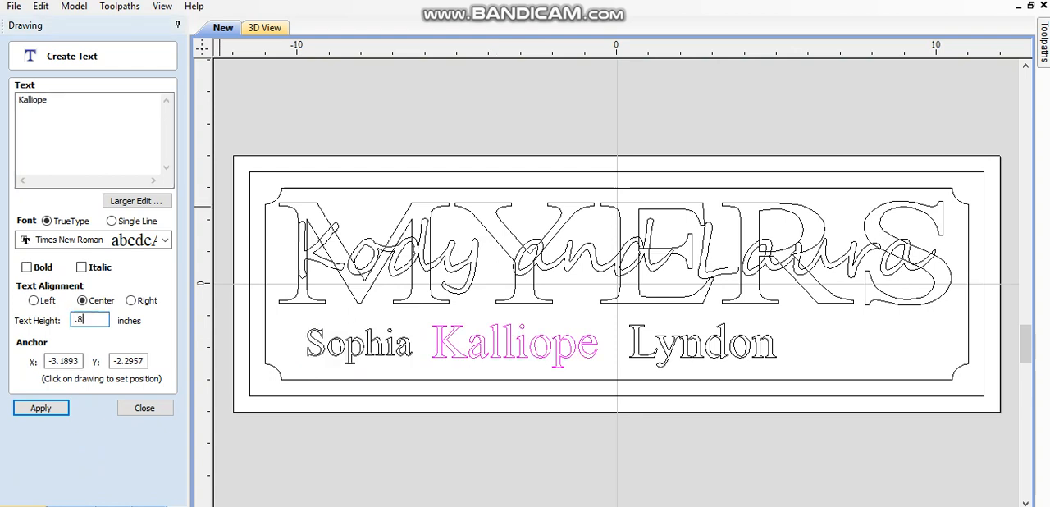
{"action": "left_click", "coordinate": [40, 408]}
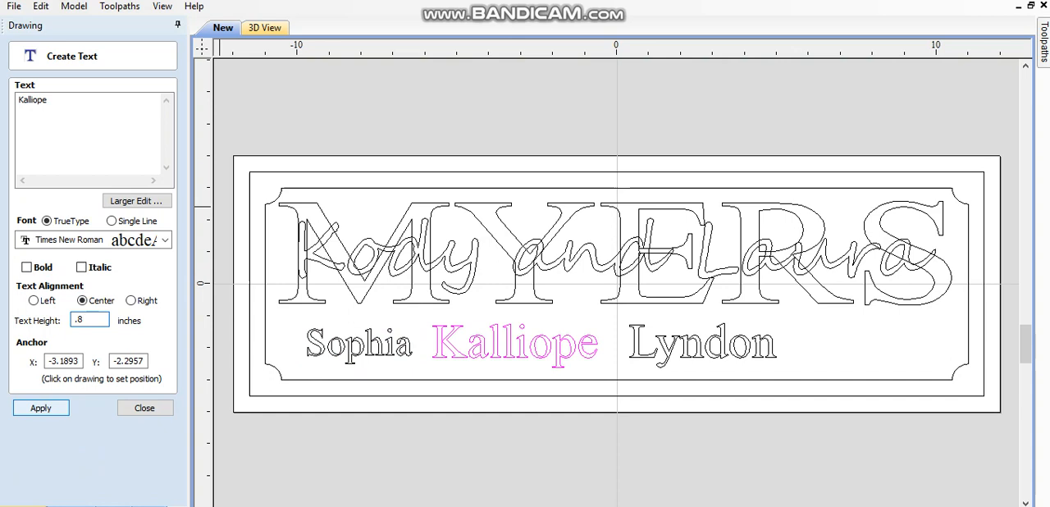
{"action": "left_click", "coordinate": [41, 407]}
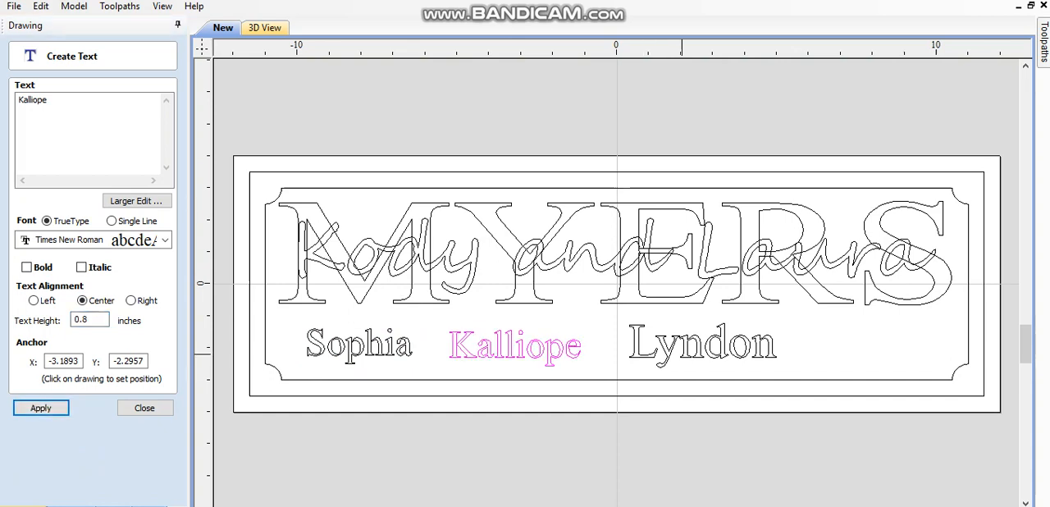
{"action": "left_click", "coordinate": [701, 343]}
{"action": "type", "text": "."}
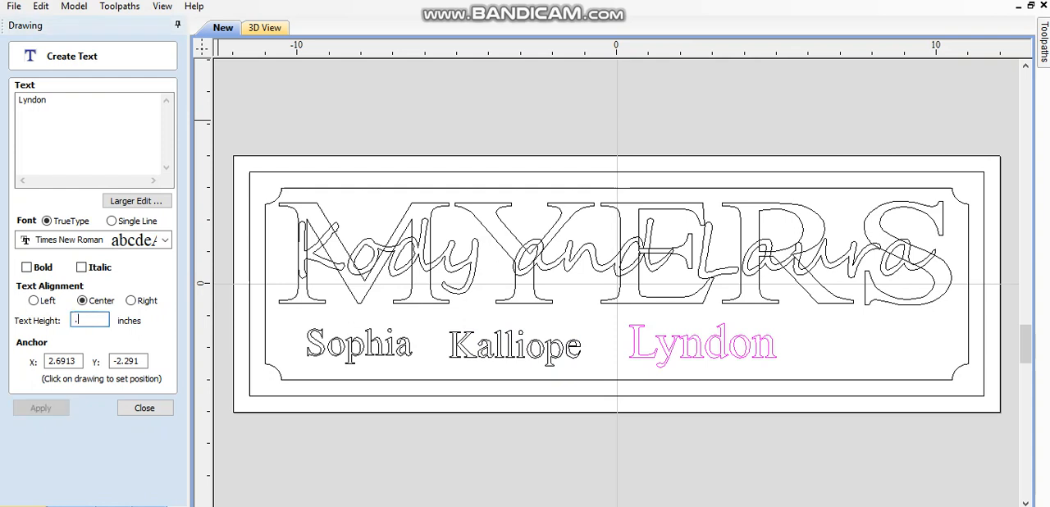
{"action": "type", "text": "0.8"}
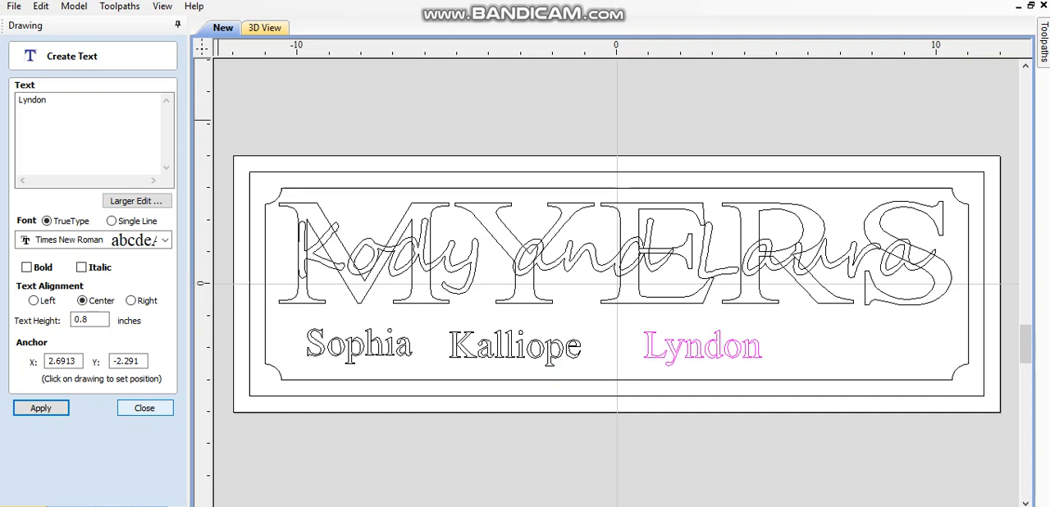
{"action": "left_click", "coordinate": [143, 408]}
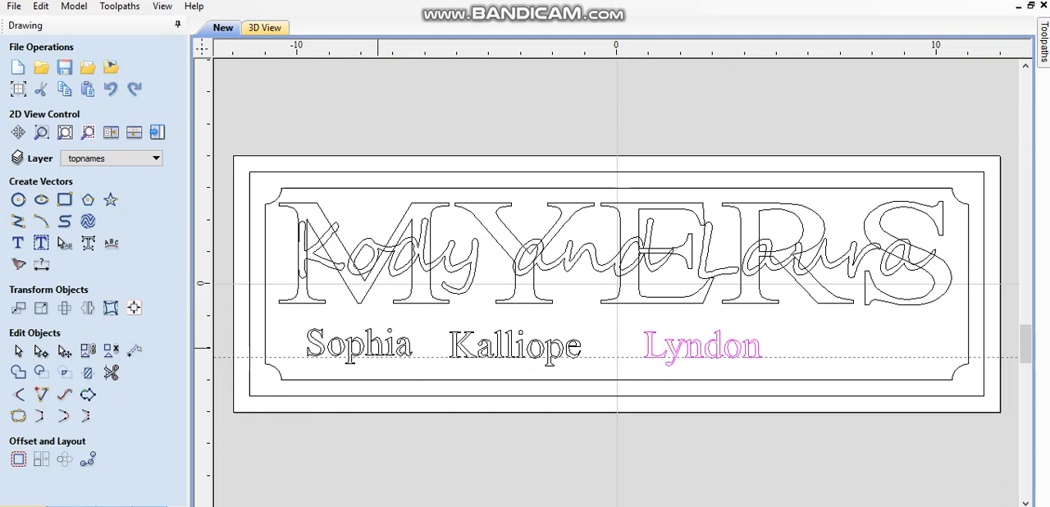
- Select Sophia and Lyndon, then select all three children's names together
{"action": "left_click", "coordinate": [359, 344]}
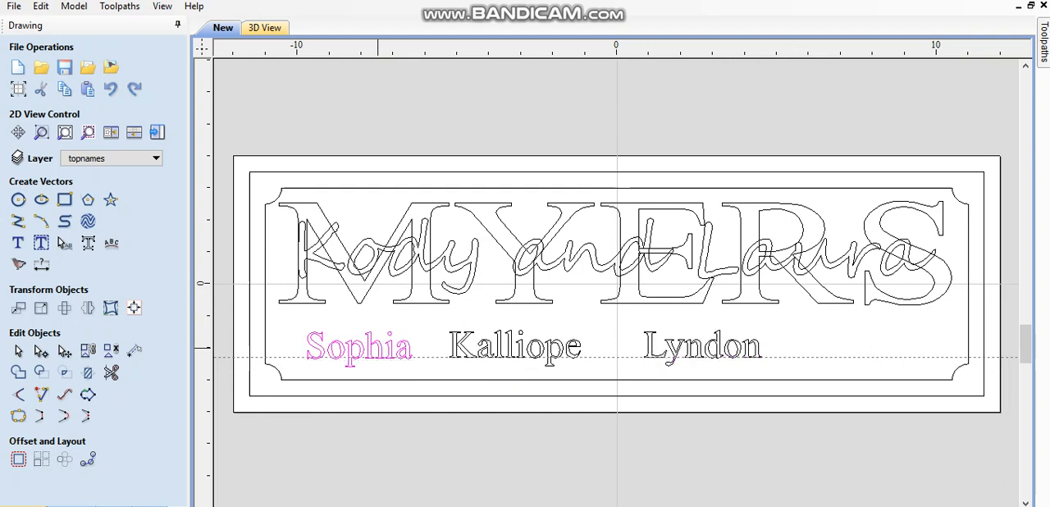
{"action": "left_click", "coordinate": [701, 345]}
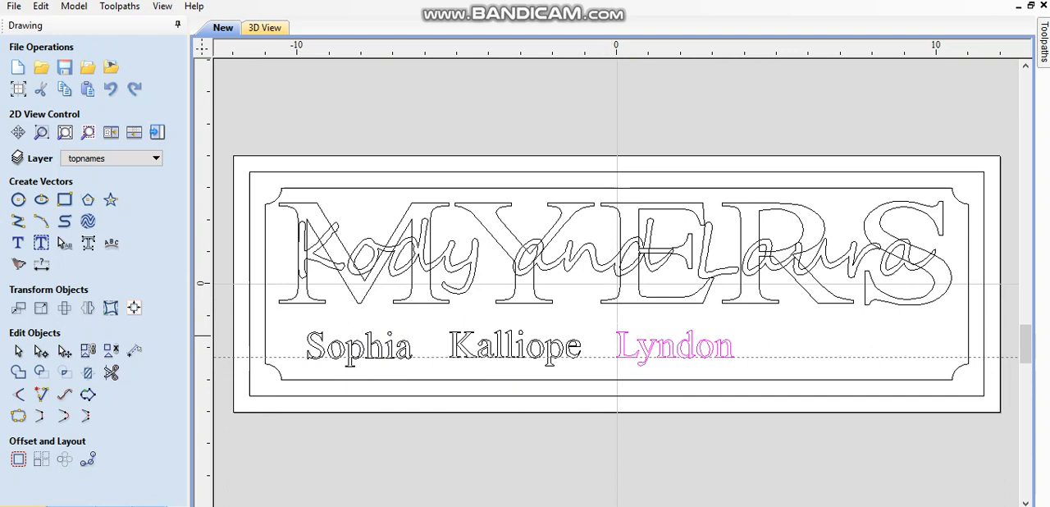
{"action": "left_click", "coordinate": [516, 346]}
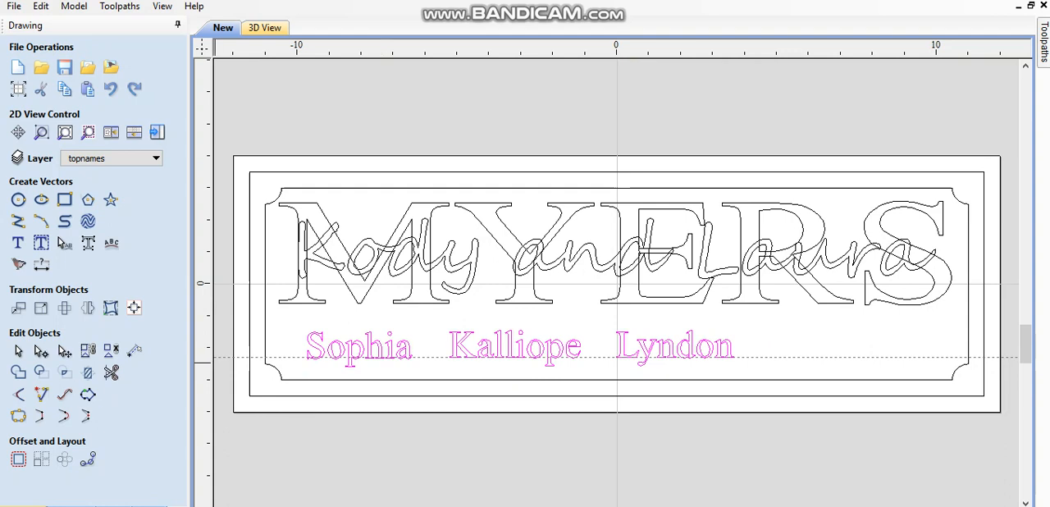
- Offset the three names outwards by 0.2 inches after a failed inward attempt
{"action": "left_click", "coordinate": [18, 459]}
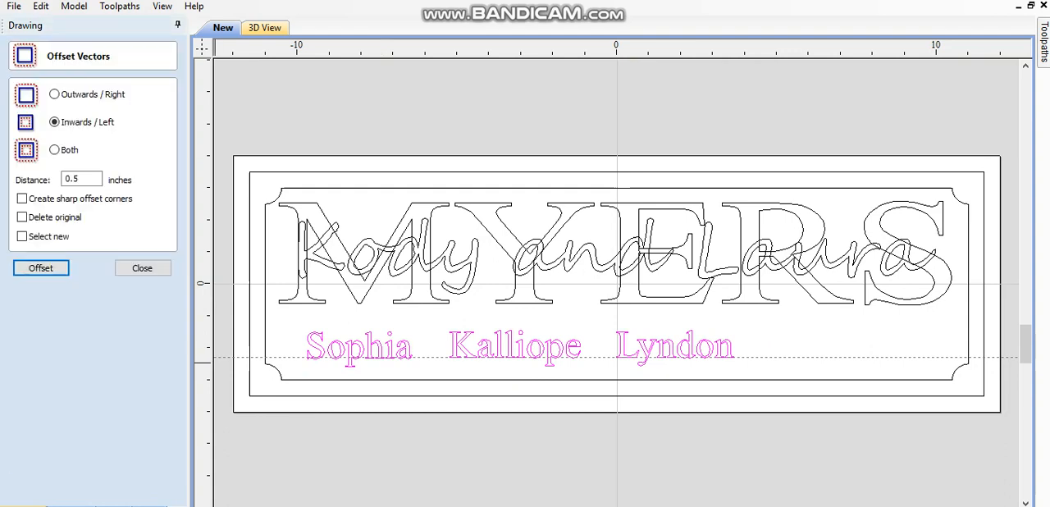
{"action": "left_click", "coordinate": [80, 179]}
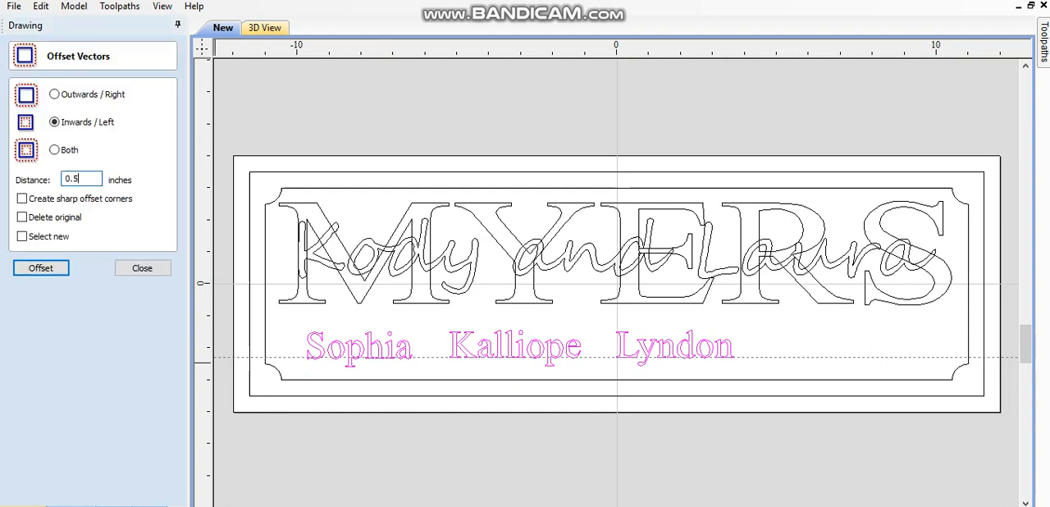
{"action": "type", "text": "0.2"}
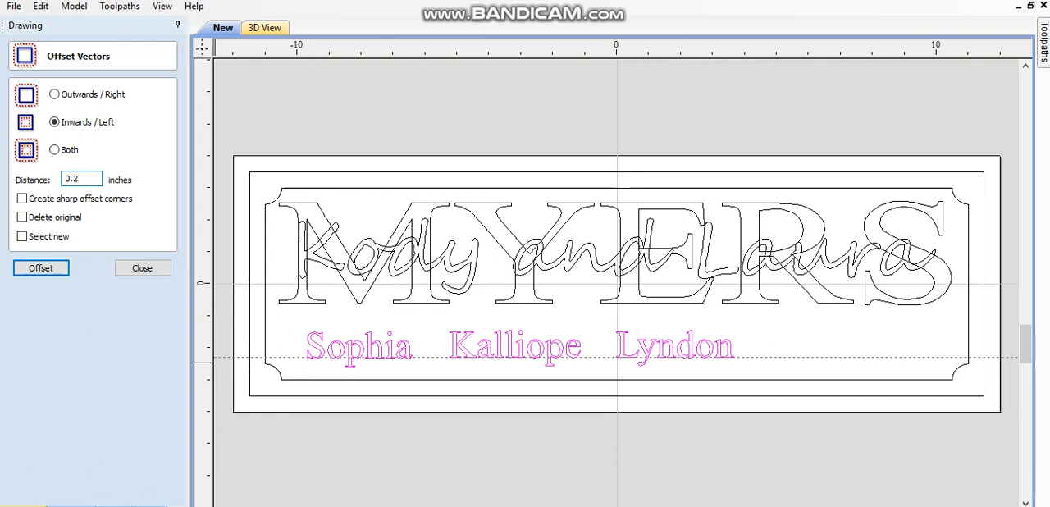
{"action": "left_click", "coordinate": [41, 267]}
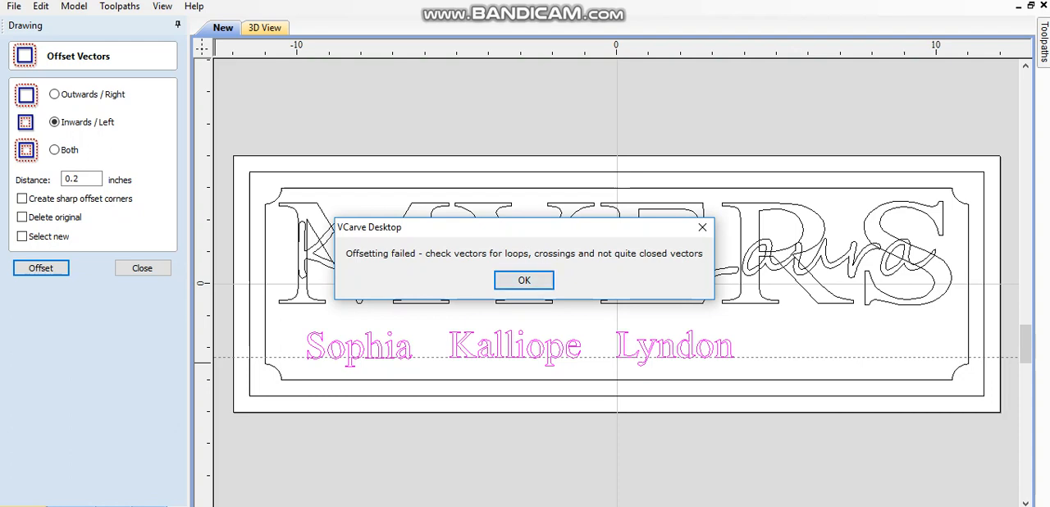
{"action": "left_click", "coordinate": [523, 280]}
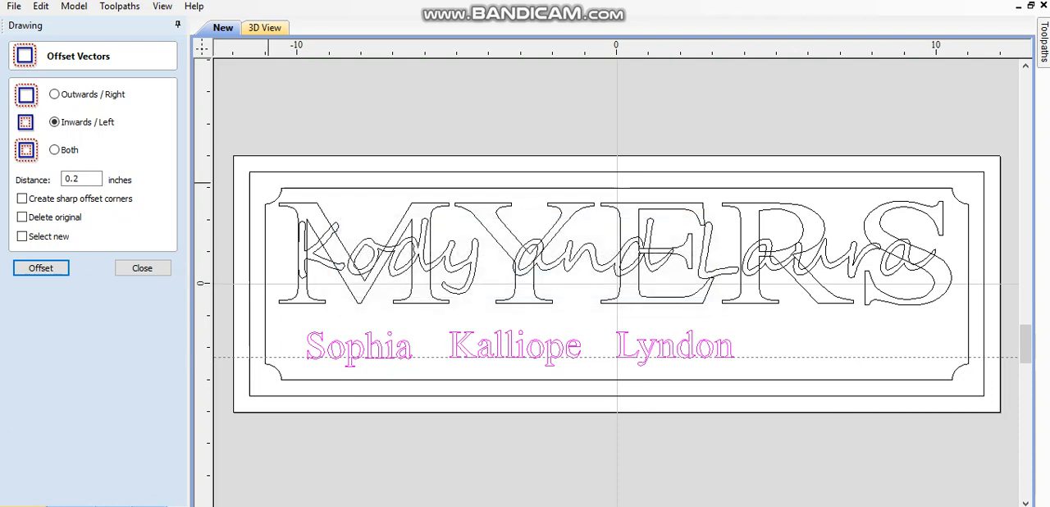
{"action": "left_click", "coordinate": [54, 94]}
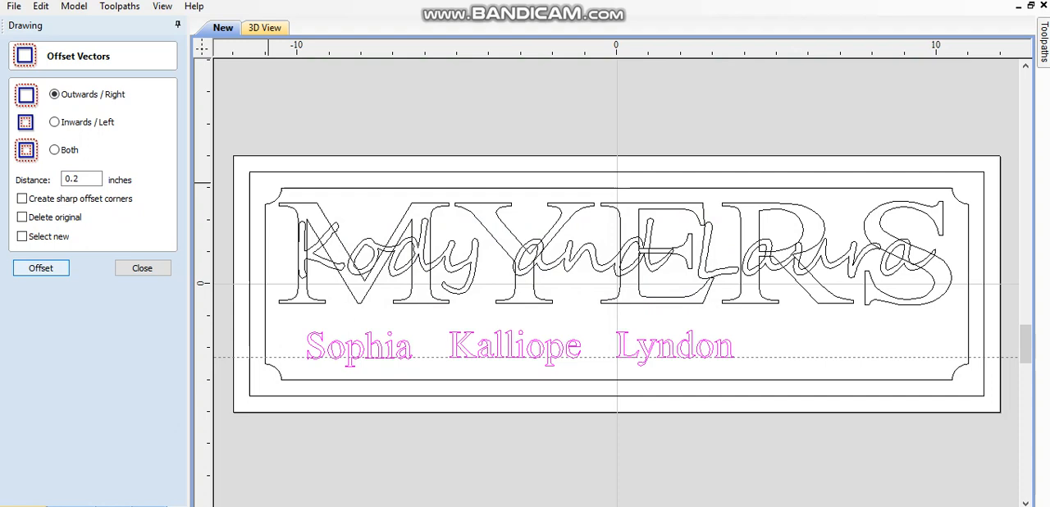
{"action": "left_click", "coordinate": [41, 268]}
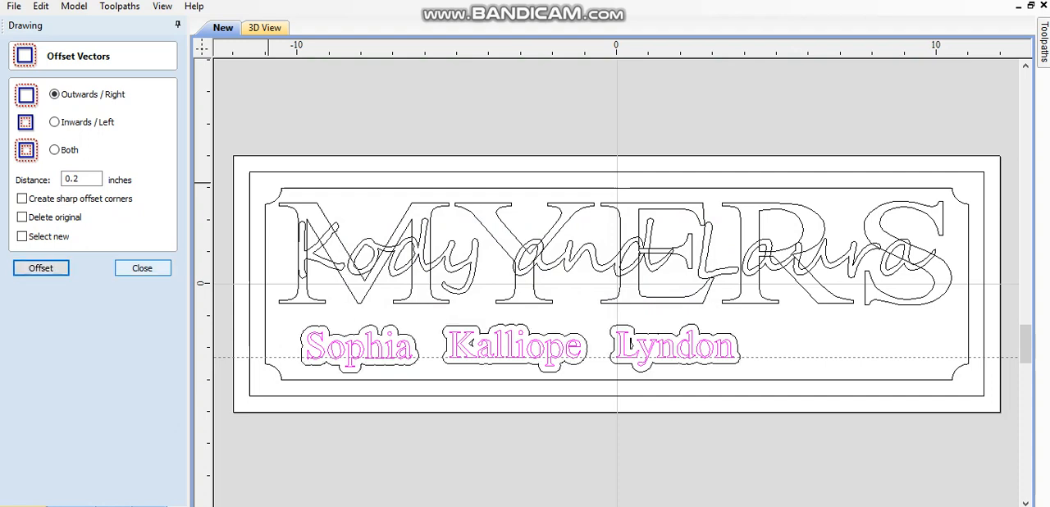
{"action": "left_click", "coordinate": [141, 267]}
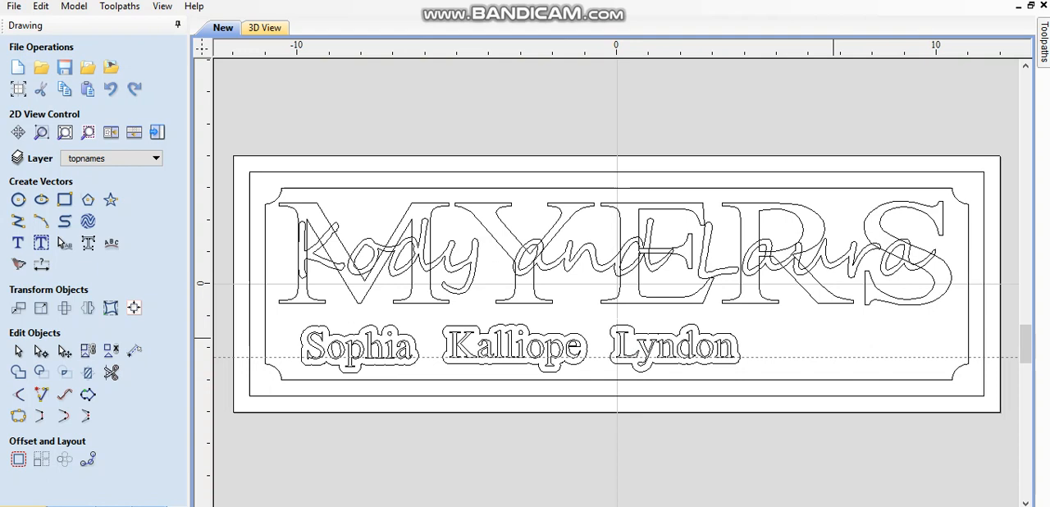
{"action": "mouse_move", "coordinate": [903, 49]}
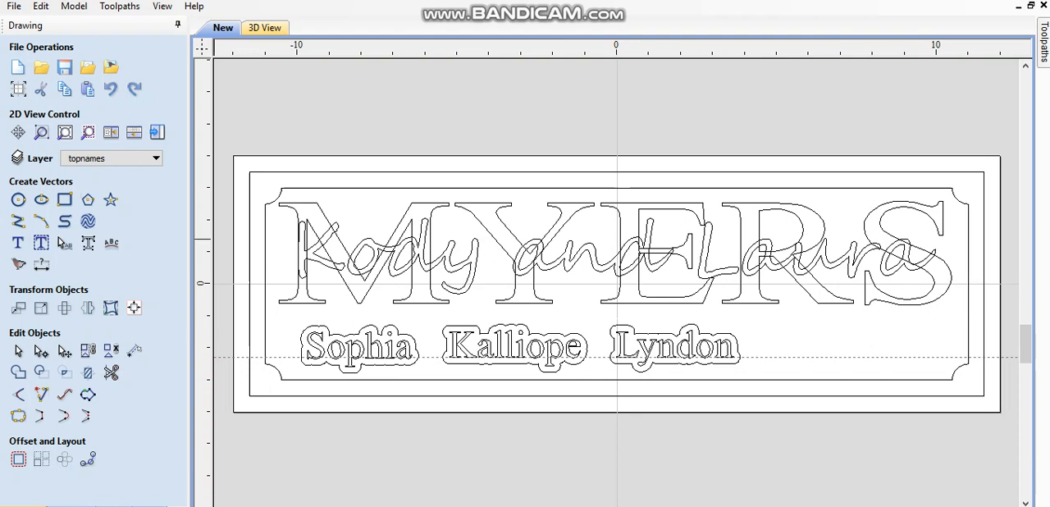
- Create the text 'Est. 2014' on the sign
{"action": "left_click", "coordinate": [18, 242]}
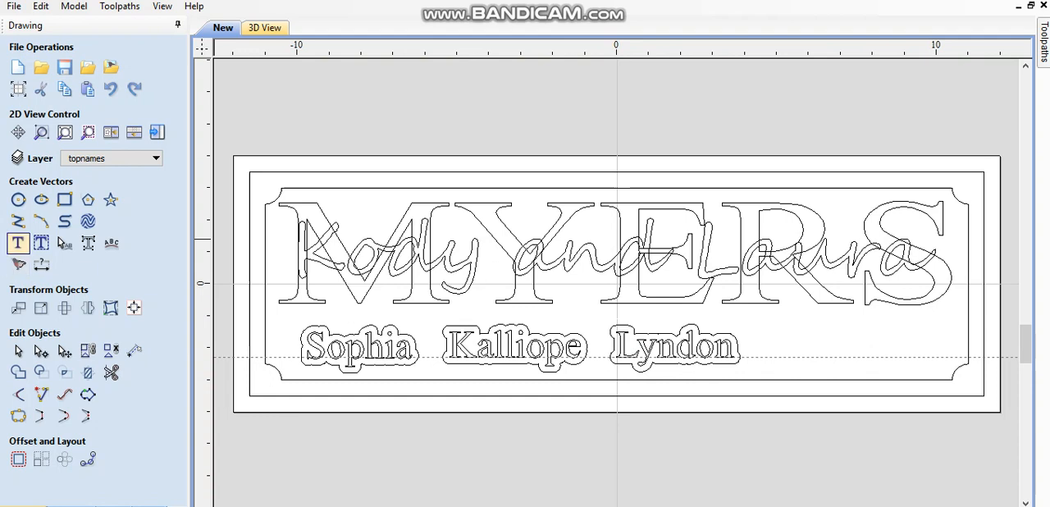
{"action": "mouse_move", "coordinate": [18, 243]}
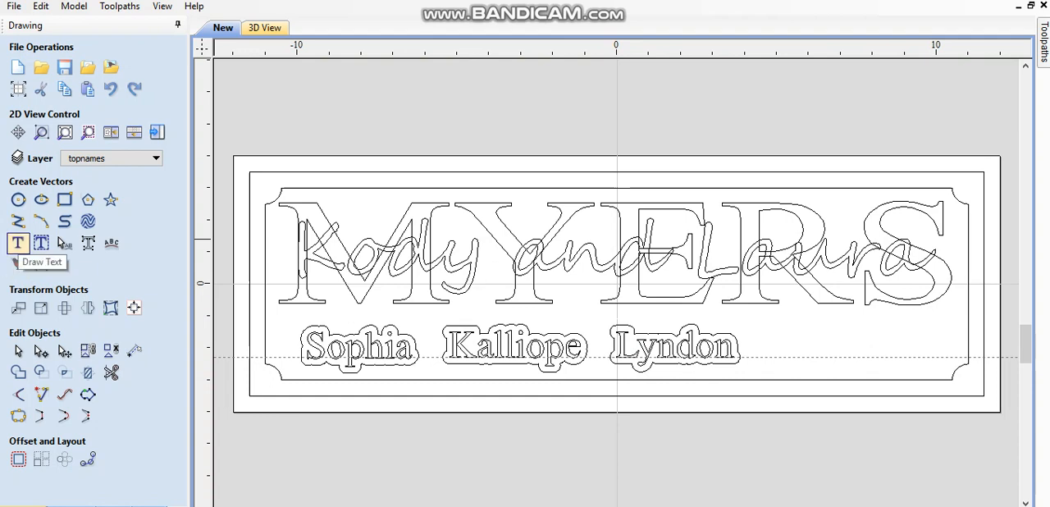
{"action": "left_click", "coordinate": [18, 243]}
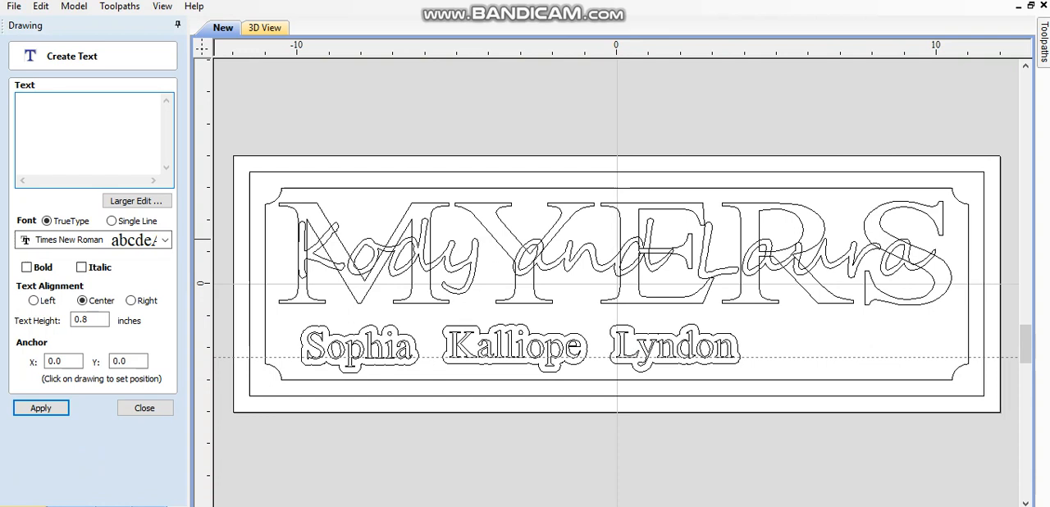
{"action": "type", "text": "Est."}
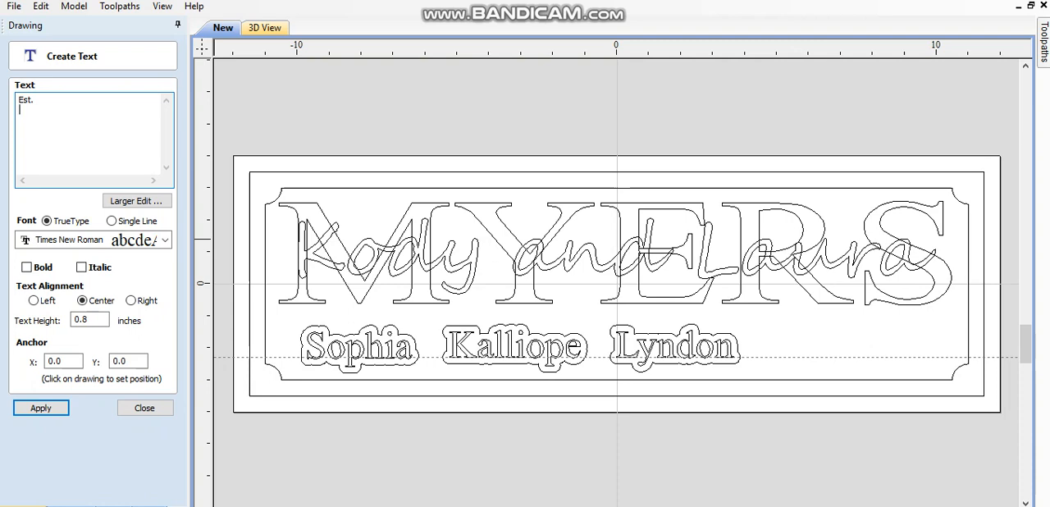
{"action": "type", "text": "2015"}
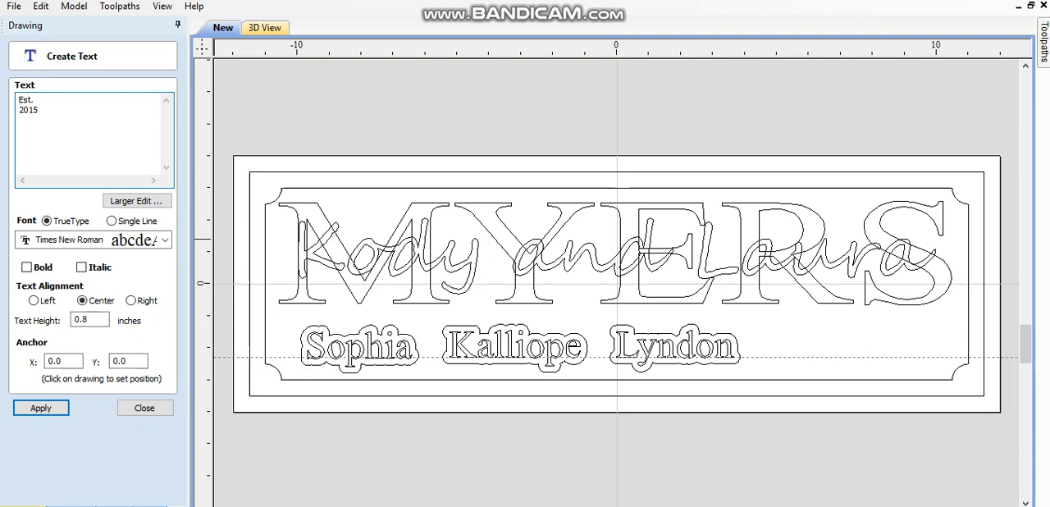
{"action": "type", "text": "2014"}
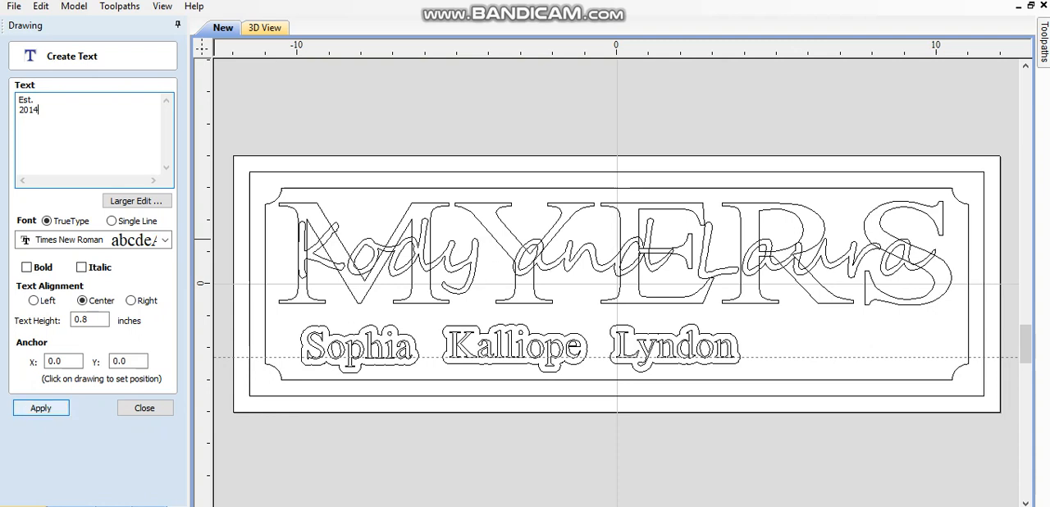
{"action": "left_click", "coordinate": [41, 408]}
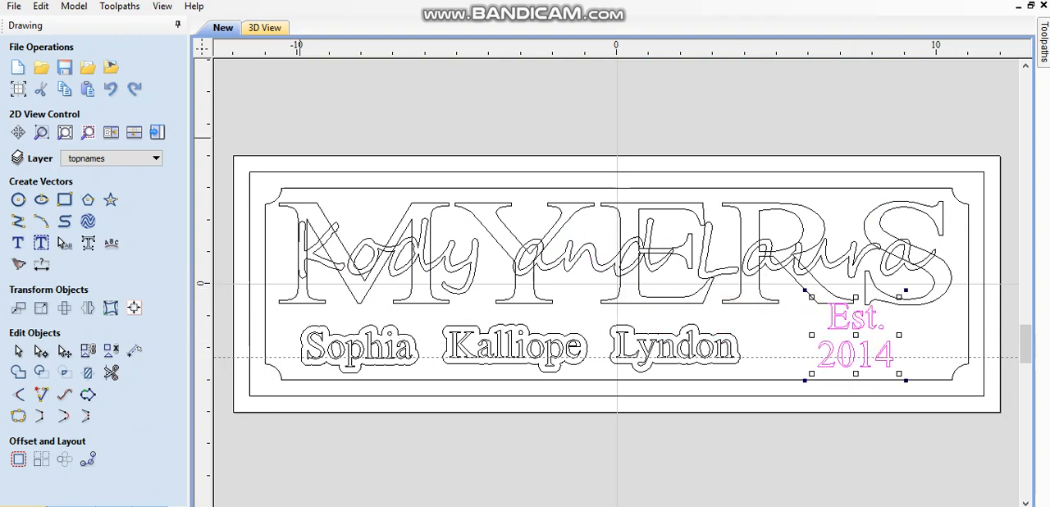
- Edit Est. 2014 onto a single line and select it
{"action": "left_click", "coordinate": [18, 243]}
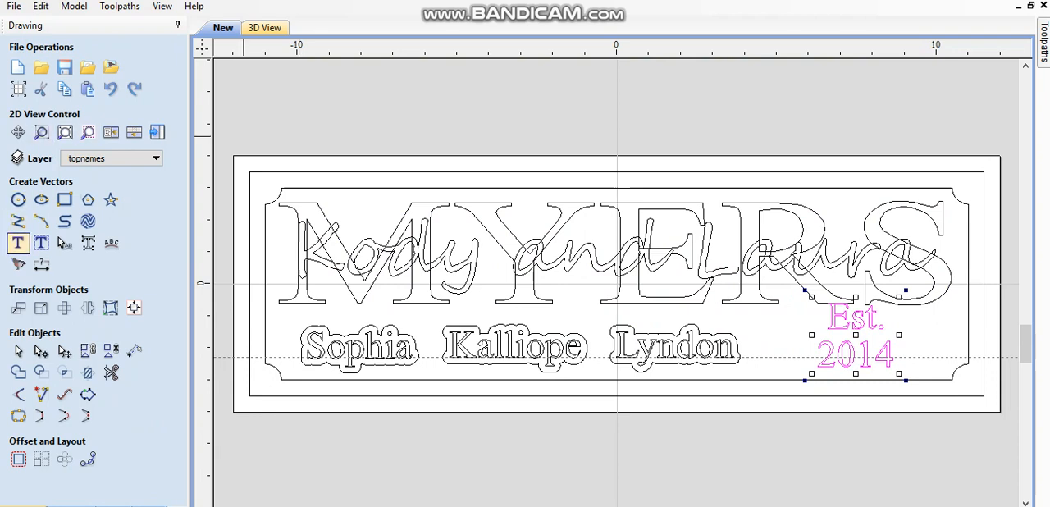
{"action": "mouse_move", "coordinate": [18, 243]}
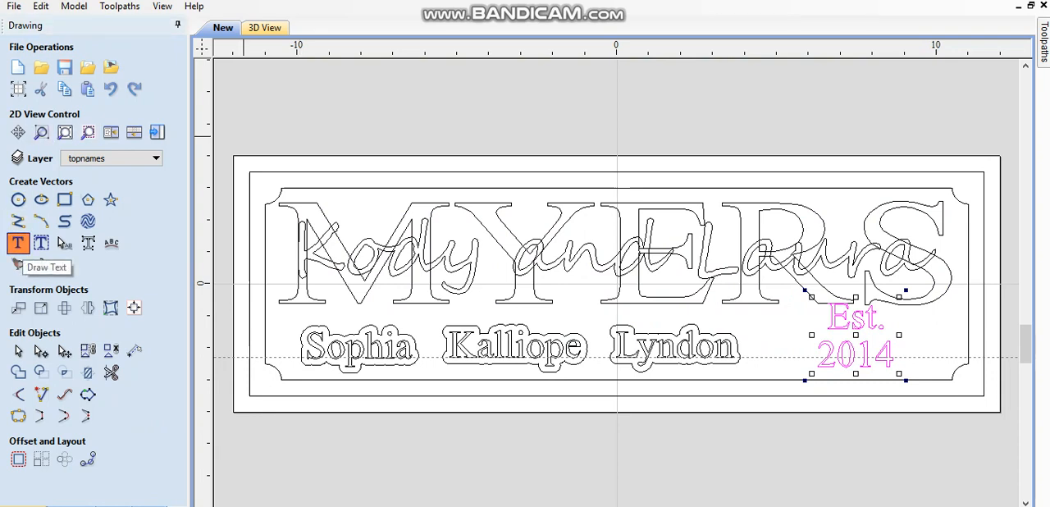
{"action": "left_click", "coordinate": [18, 242]}
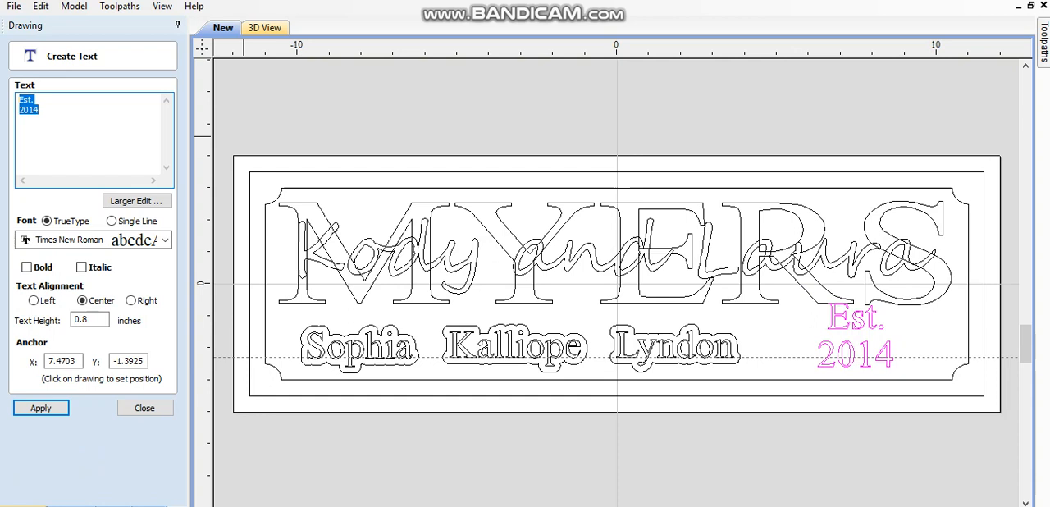
{"action": "left_click", "coordinate": [94, 135]}
{"action": "type", "text": " 2014"}
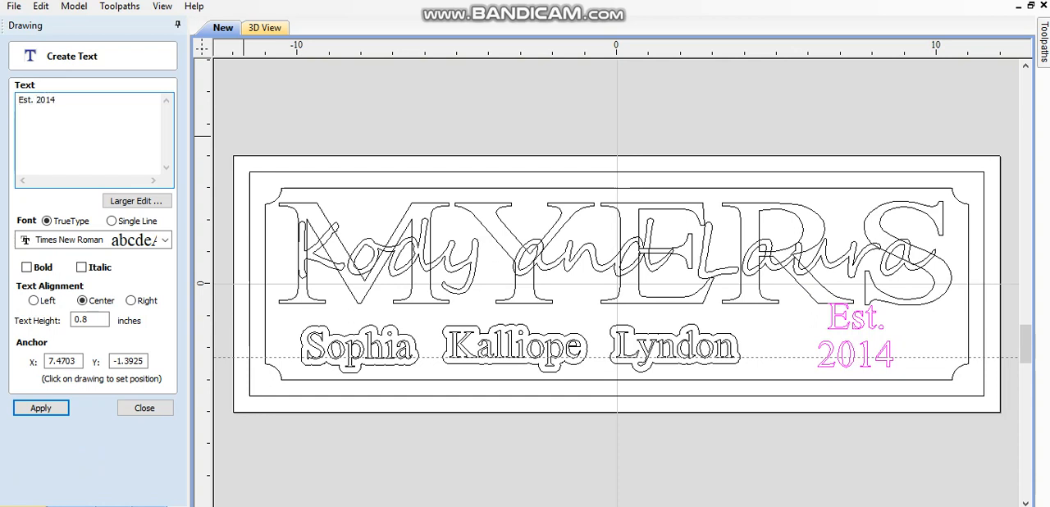
{"action": "left_click", "coordinate": [41, 407]}
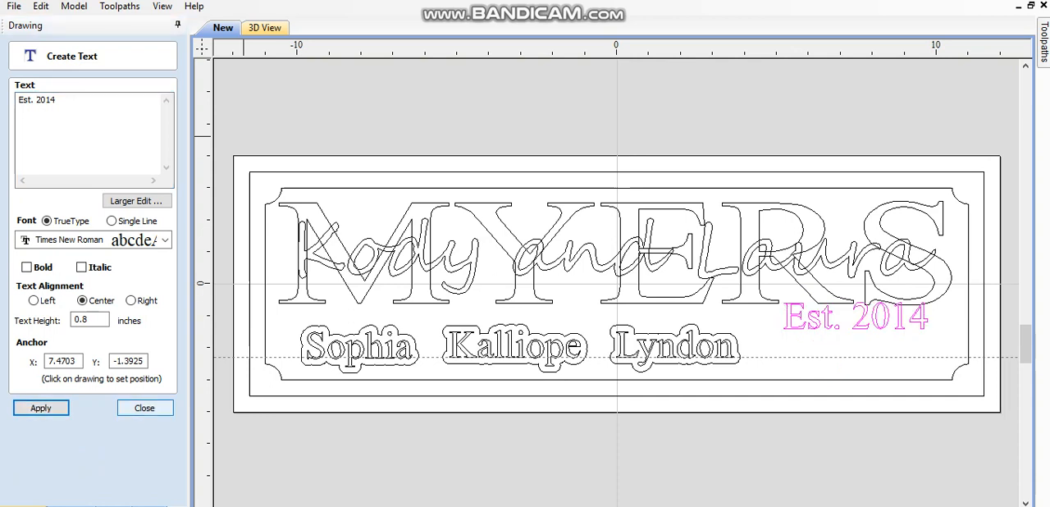
{"action": "left_click", "coordinate": [144, 408]}
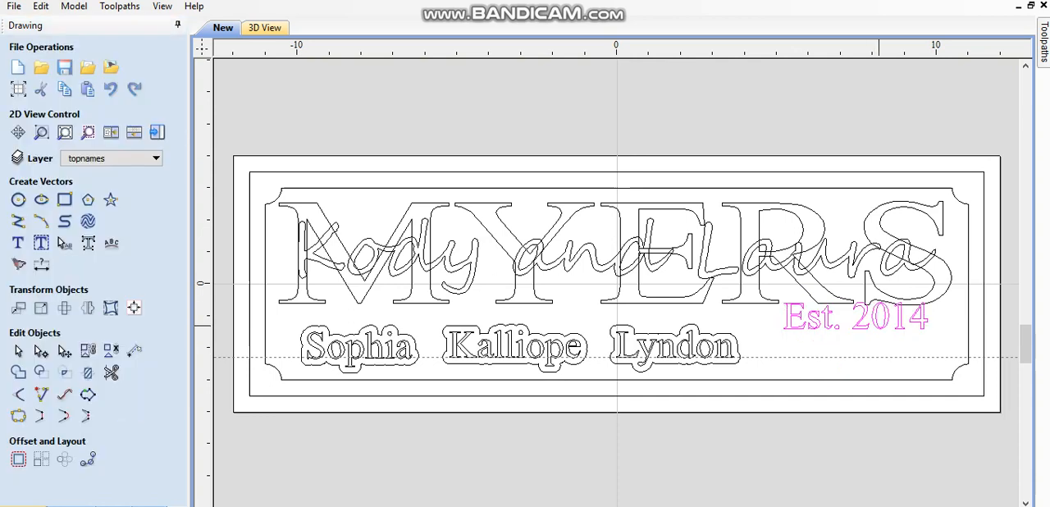
{"action": "left_click", "coordinate": [856, 317]}
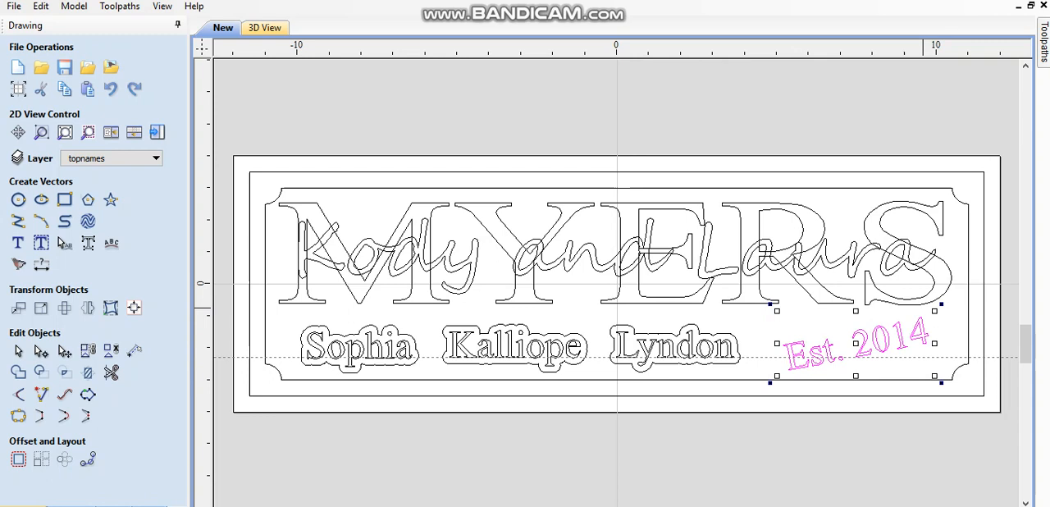
- Level Est. 2014 with the names row and restyle it in italic Trebuchet MS
{"action": "left_click", "coordinate": [40, 6]}
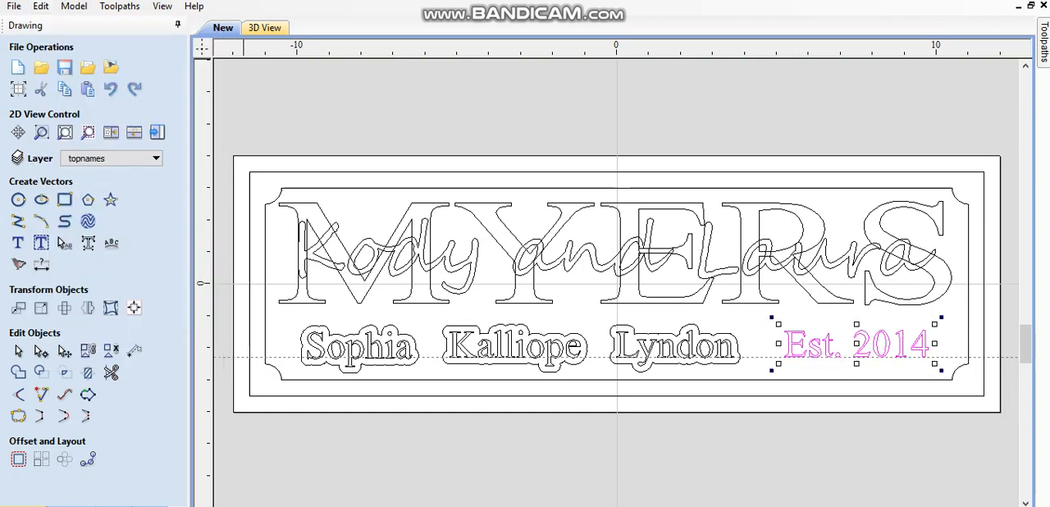
{"action": "left_click", "coordinate": [18, 243]}
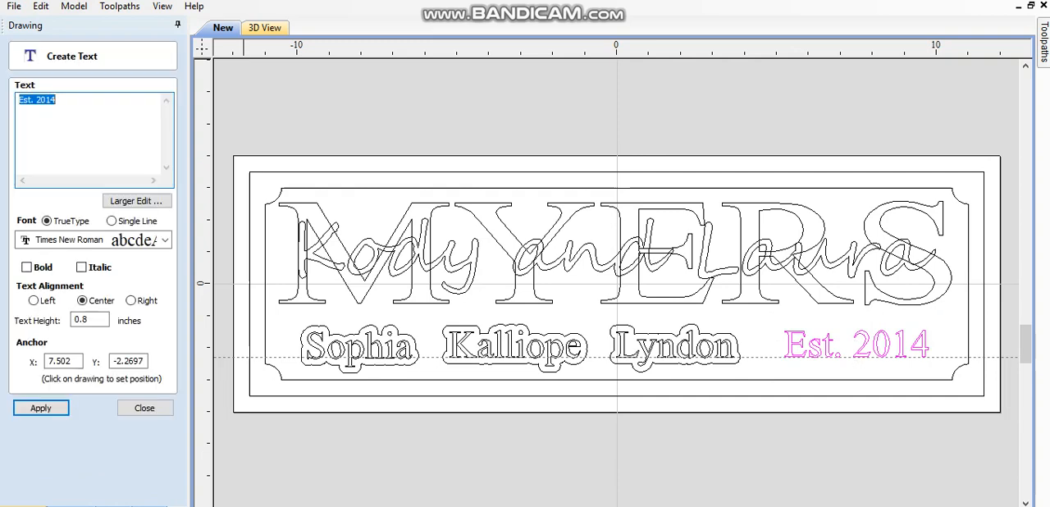
{"action": "left_click", "coordinate": [165, 239]}
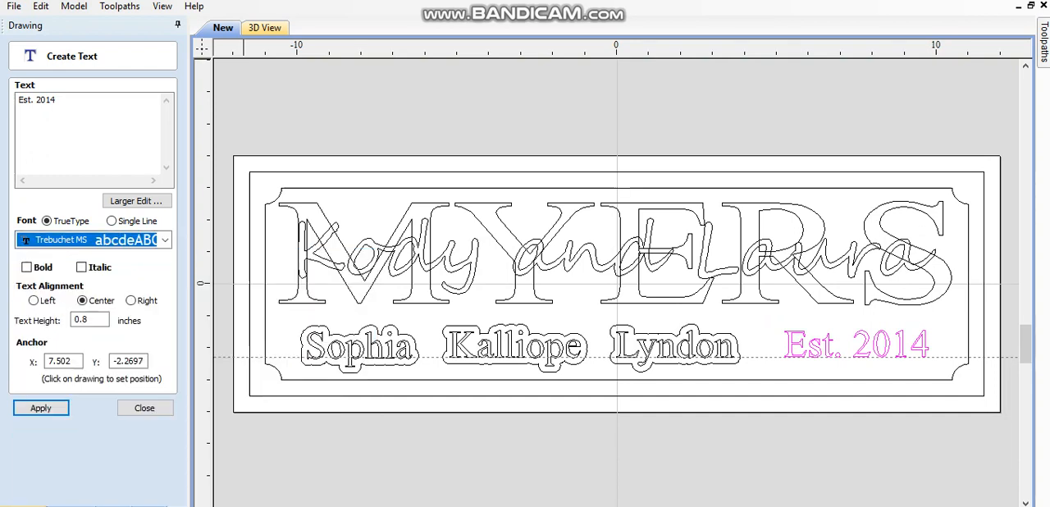
{"action": "left_click", "coordinate": [81, 267]}
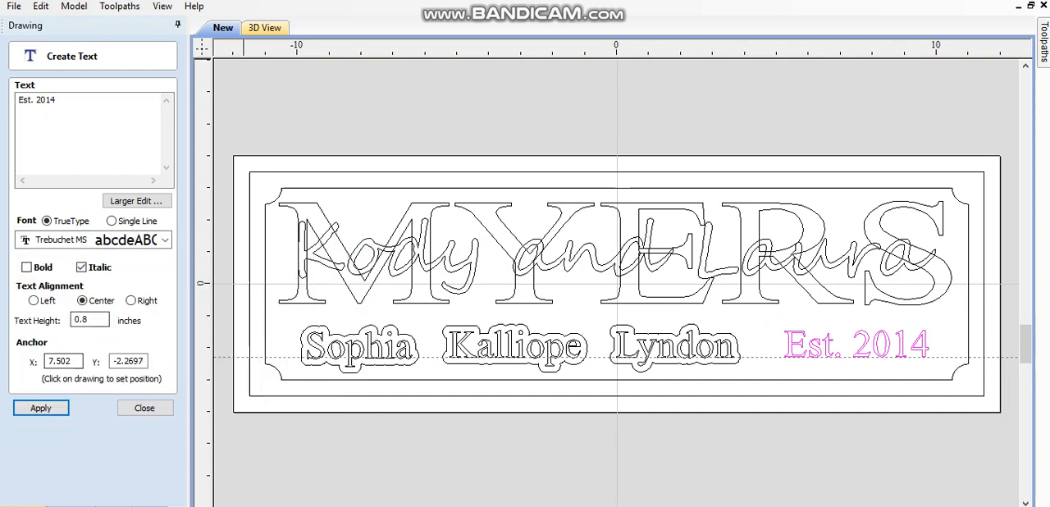
{"action": "left_click", "coordinate": [40, 407]}
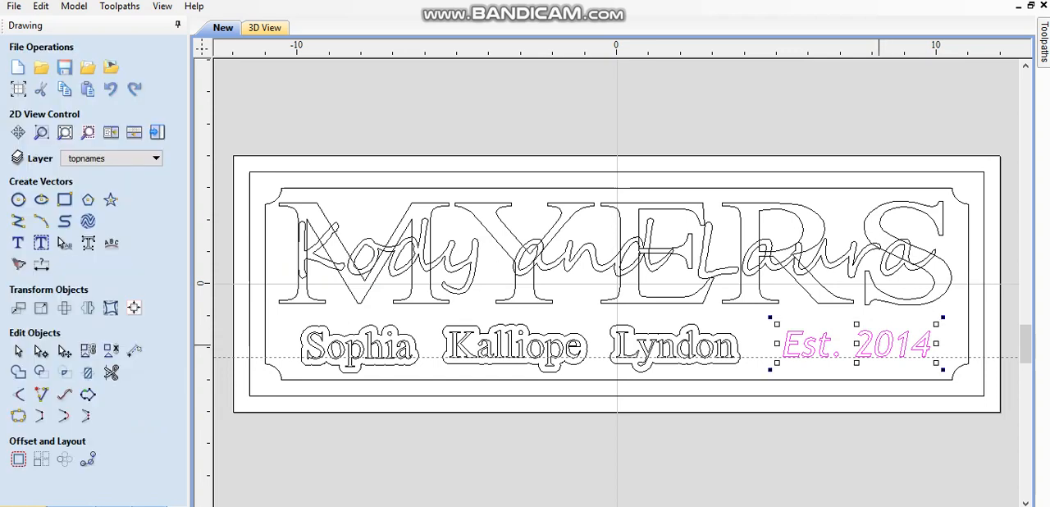
- Add a 0.2-inch outward offset outline around the Est. 2014 text
{"action": "left_click", "coordinate": [18, 459]}
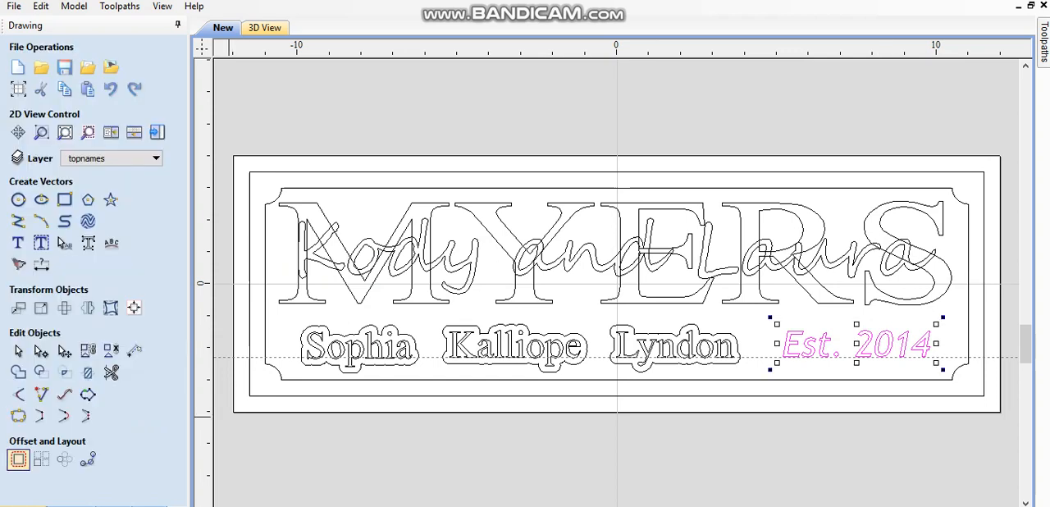
{"action": "left_click", "coordinate": [19, 459]}
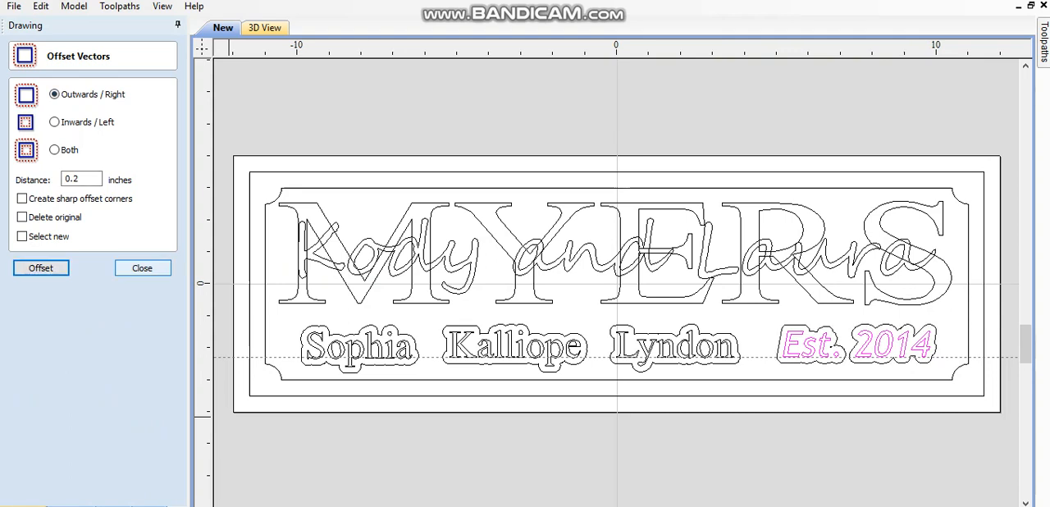
{"action": "left_click", "coordinate": [142, 268]}
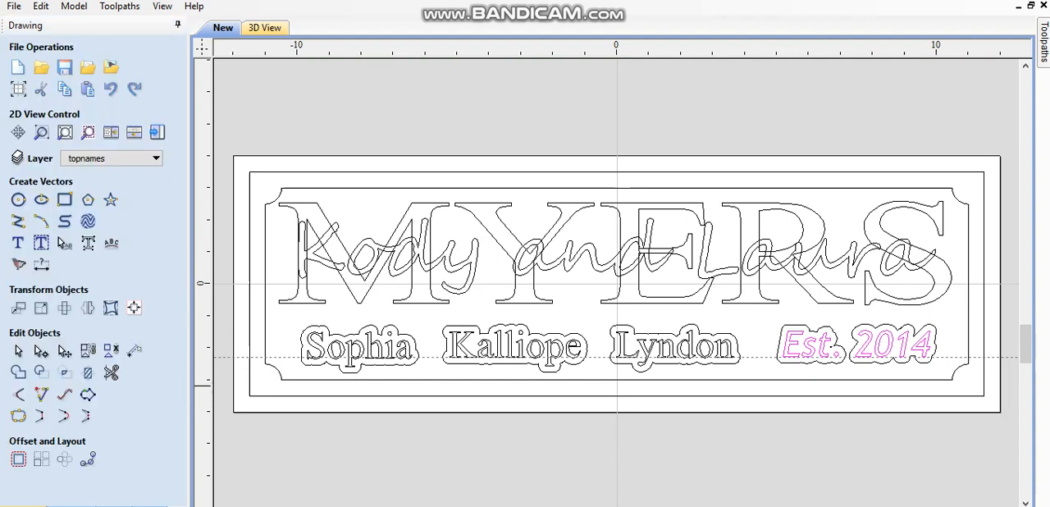